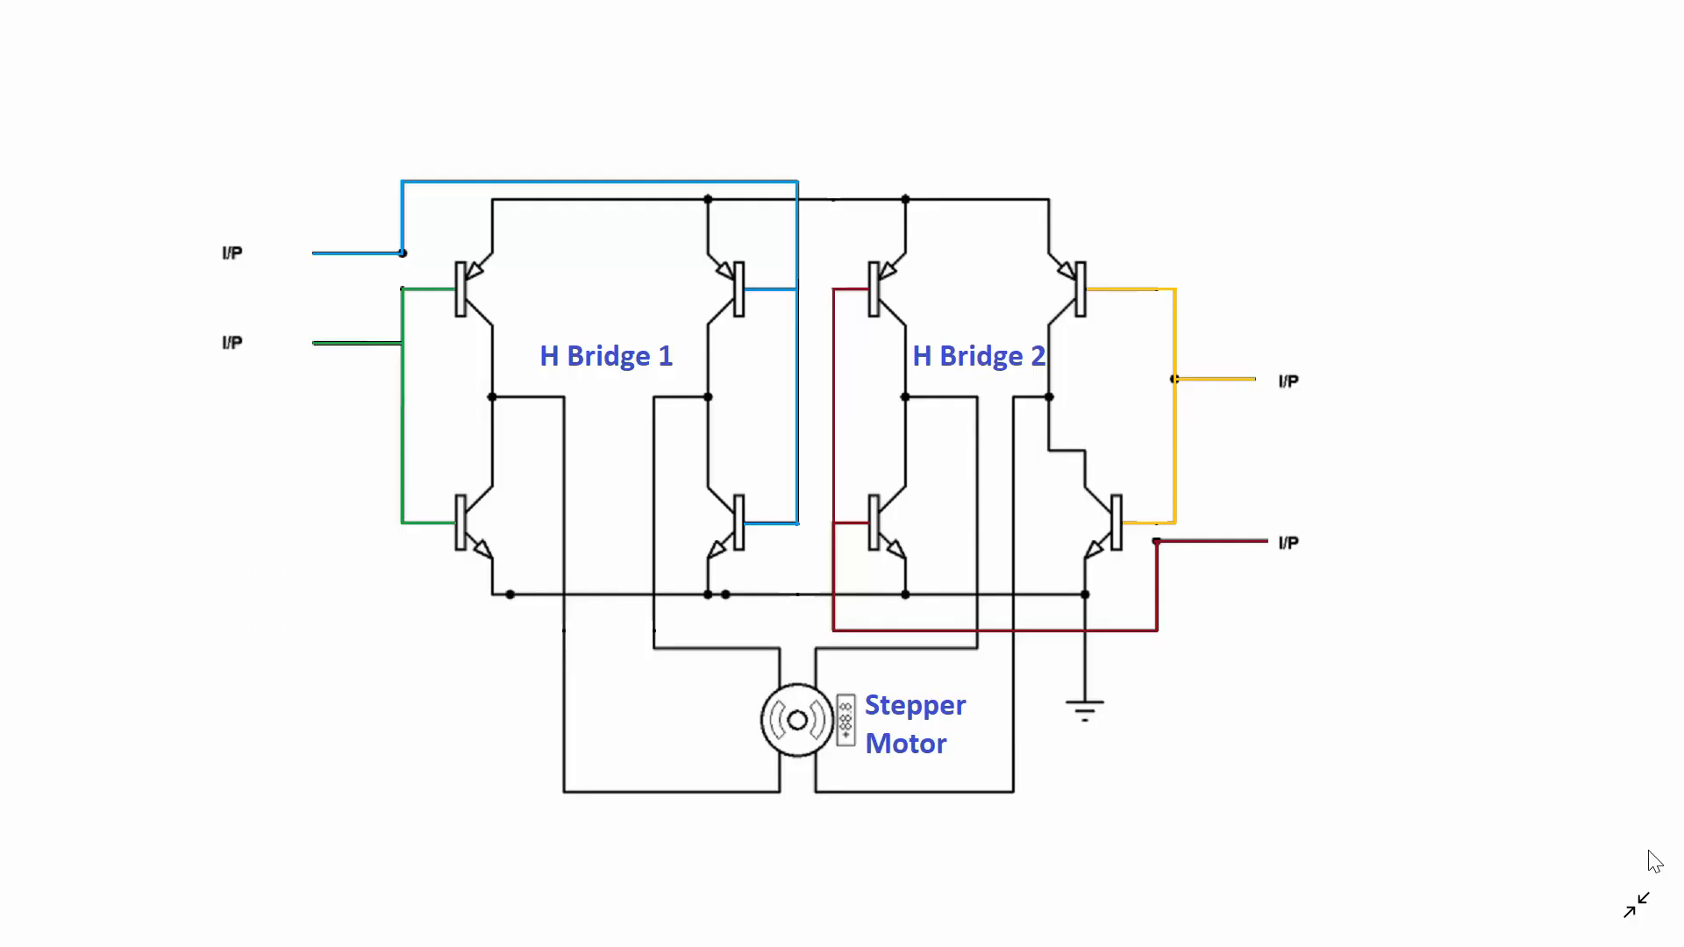
mouse_move(940, 288)
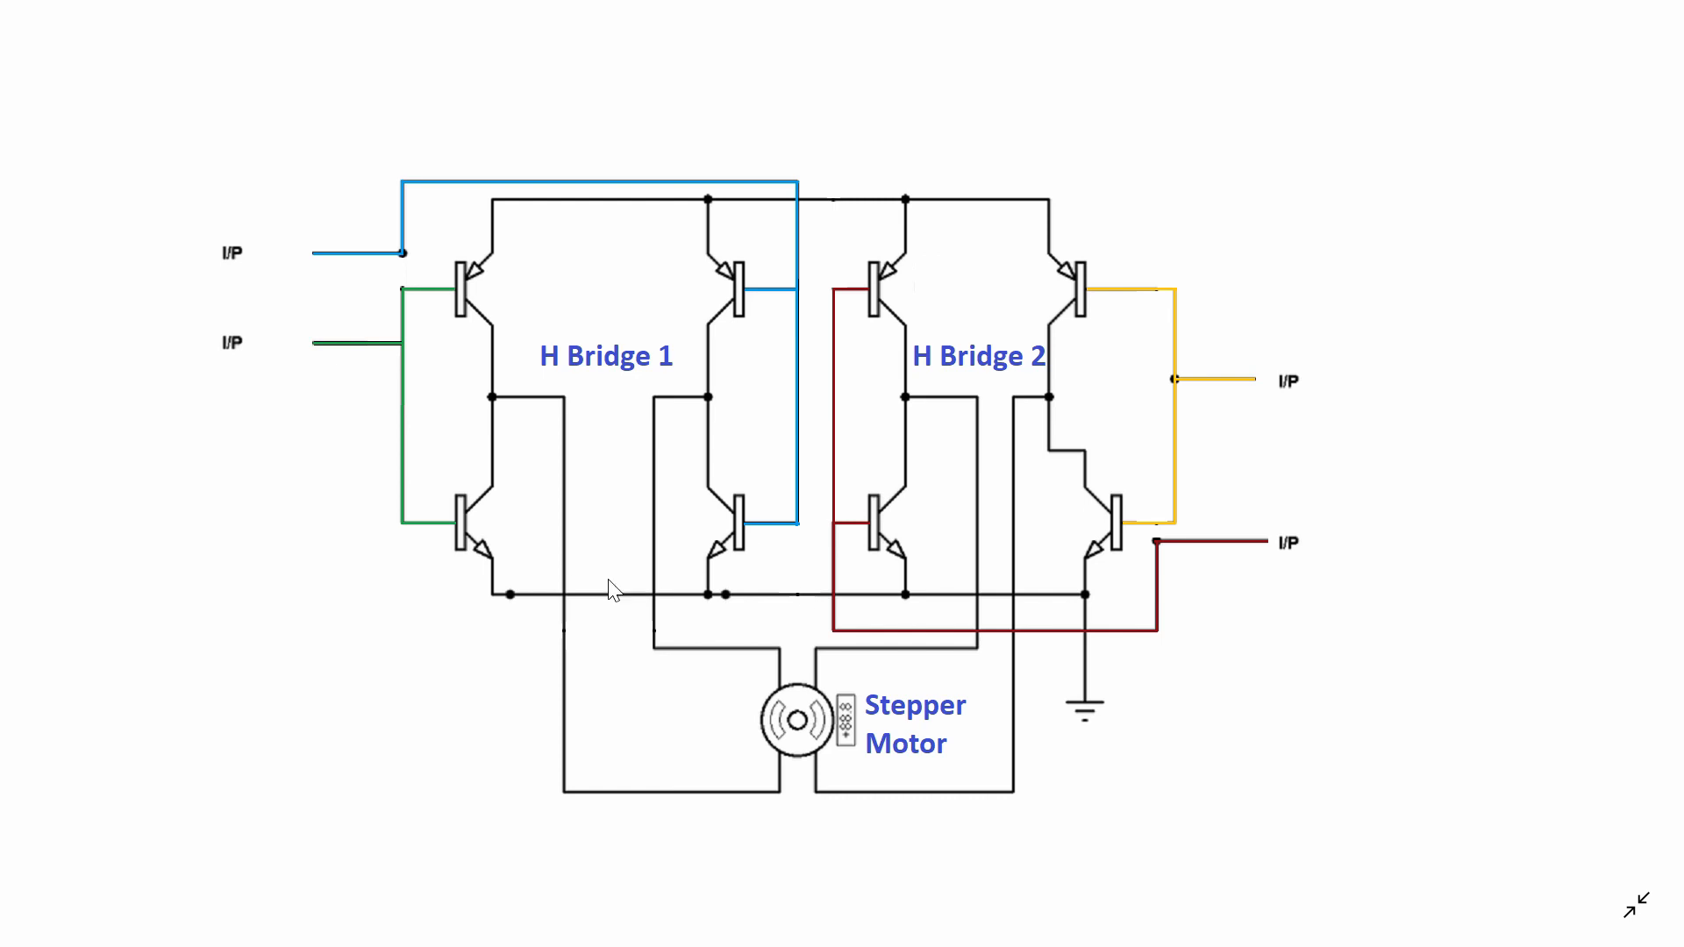
mouse_move(1049, 563)
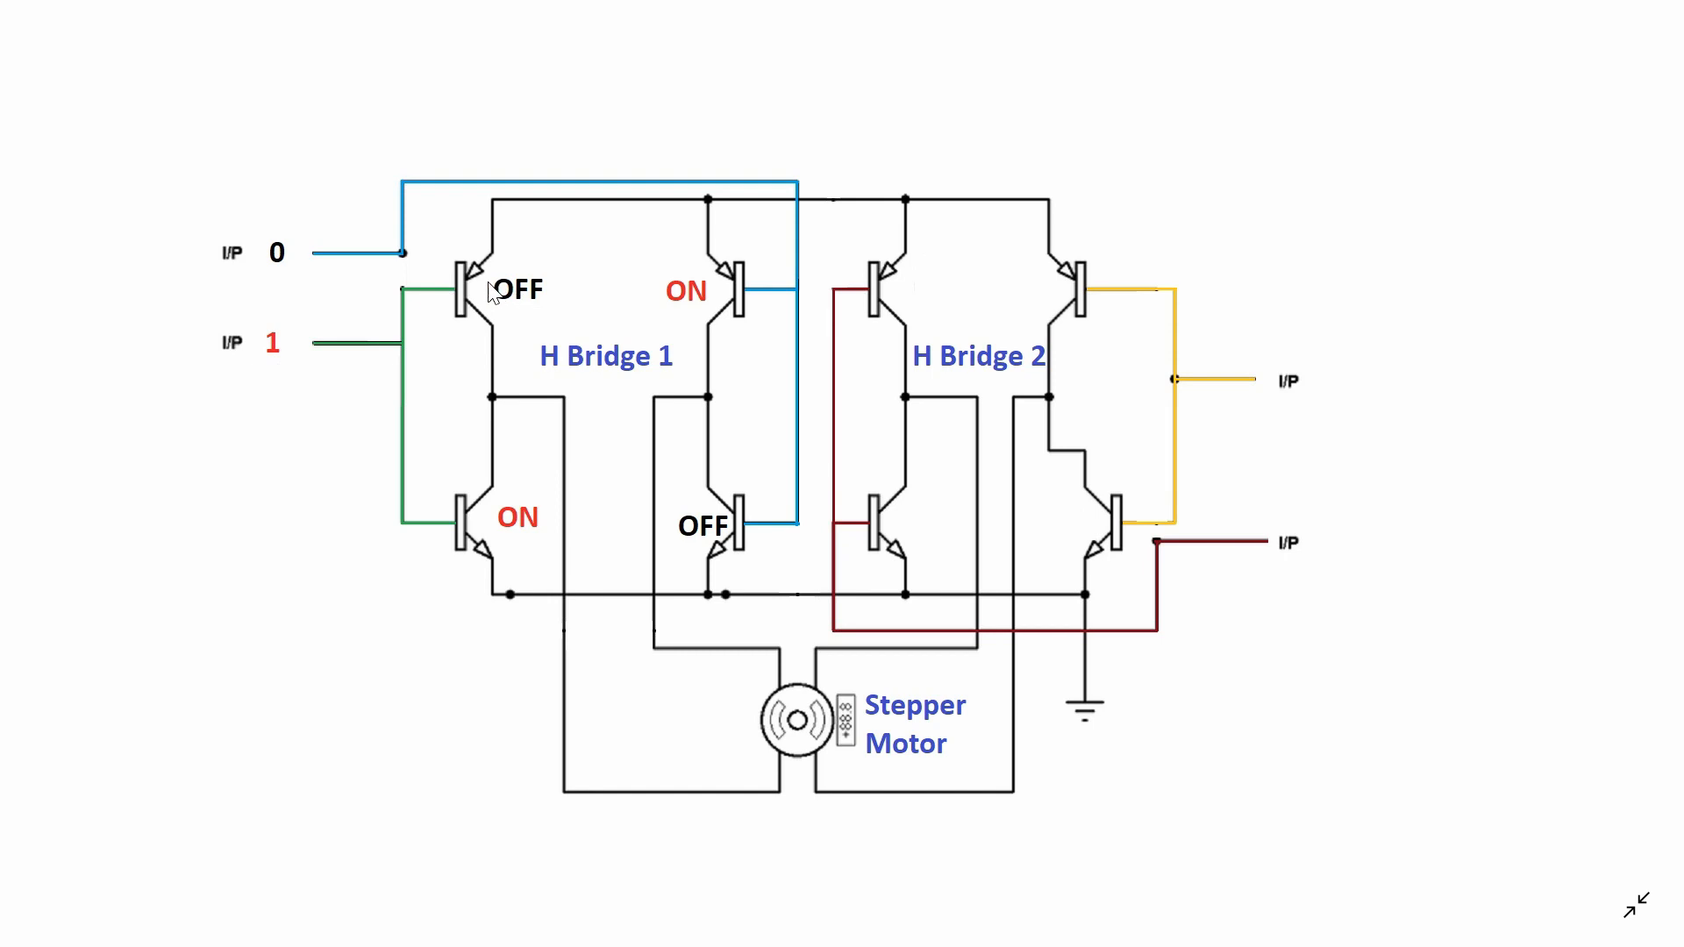
mouse_move(505, 542)
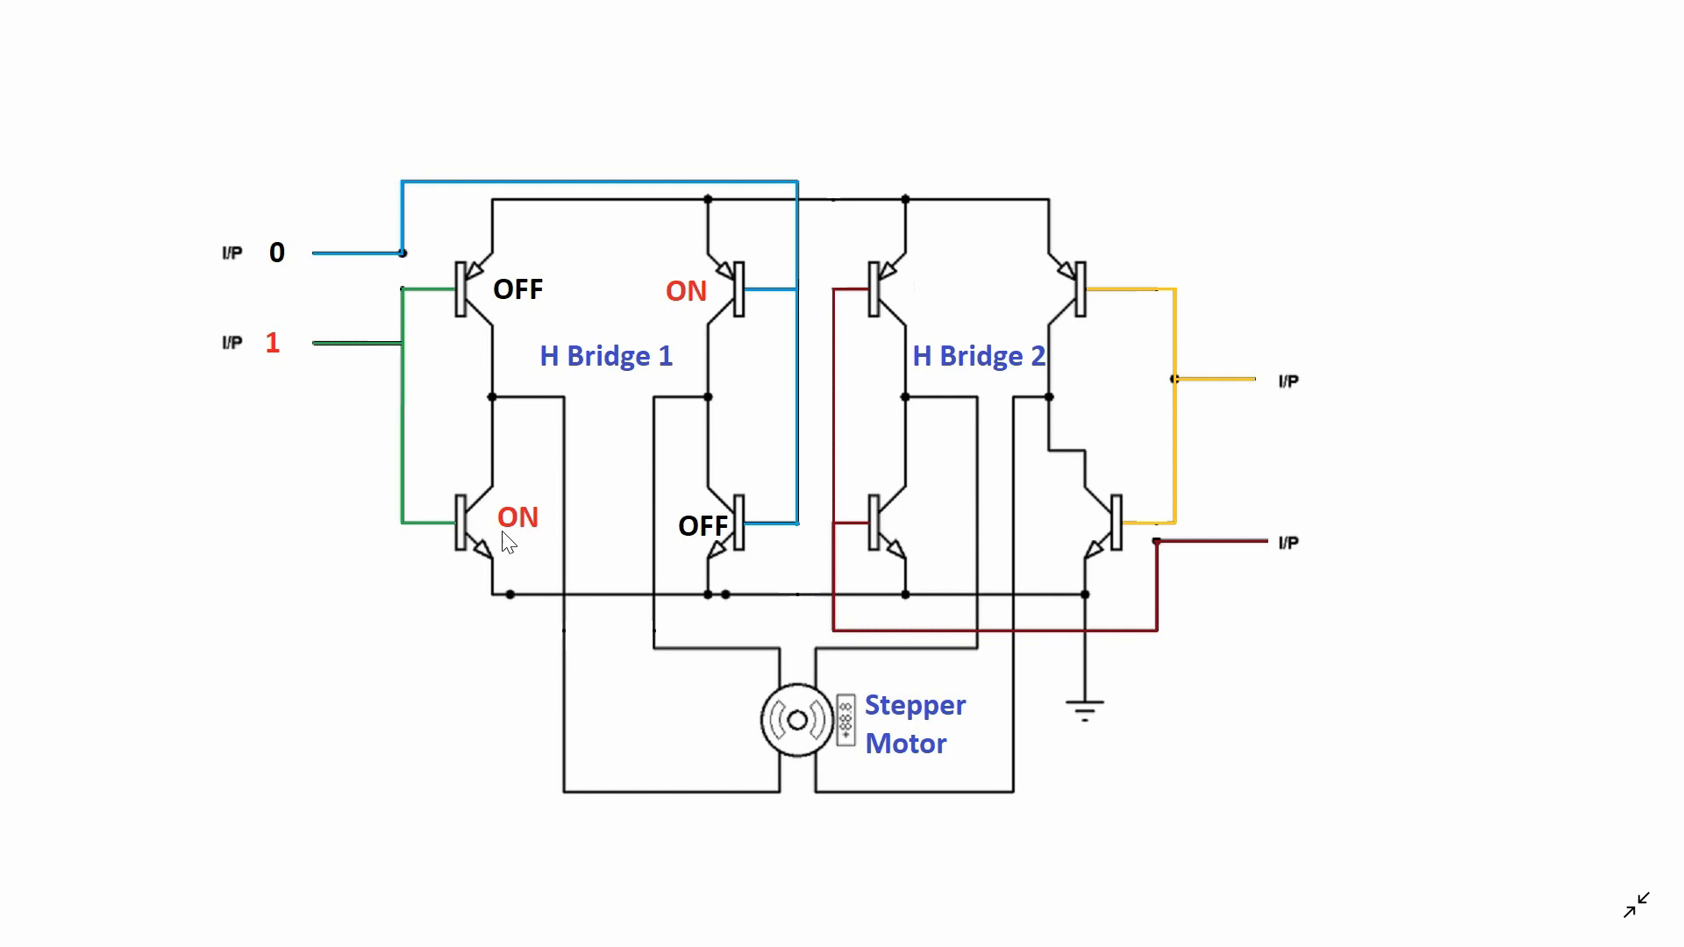
mouse_move(395, 231)
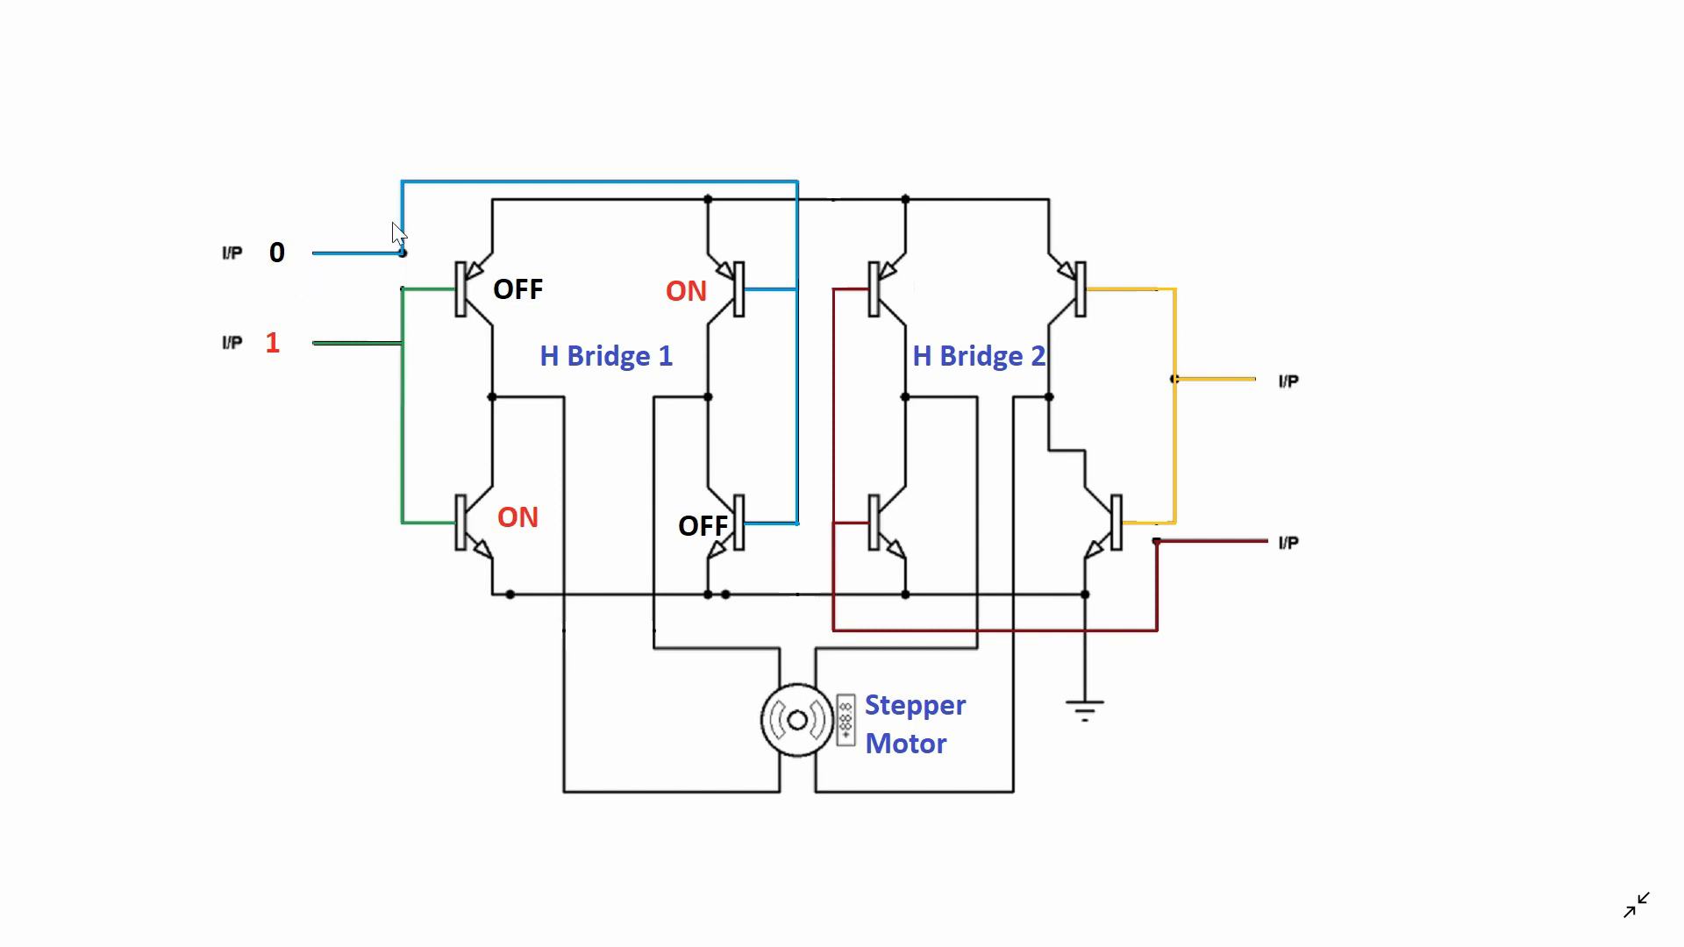
mouse_move(749, 535)
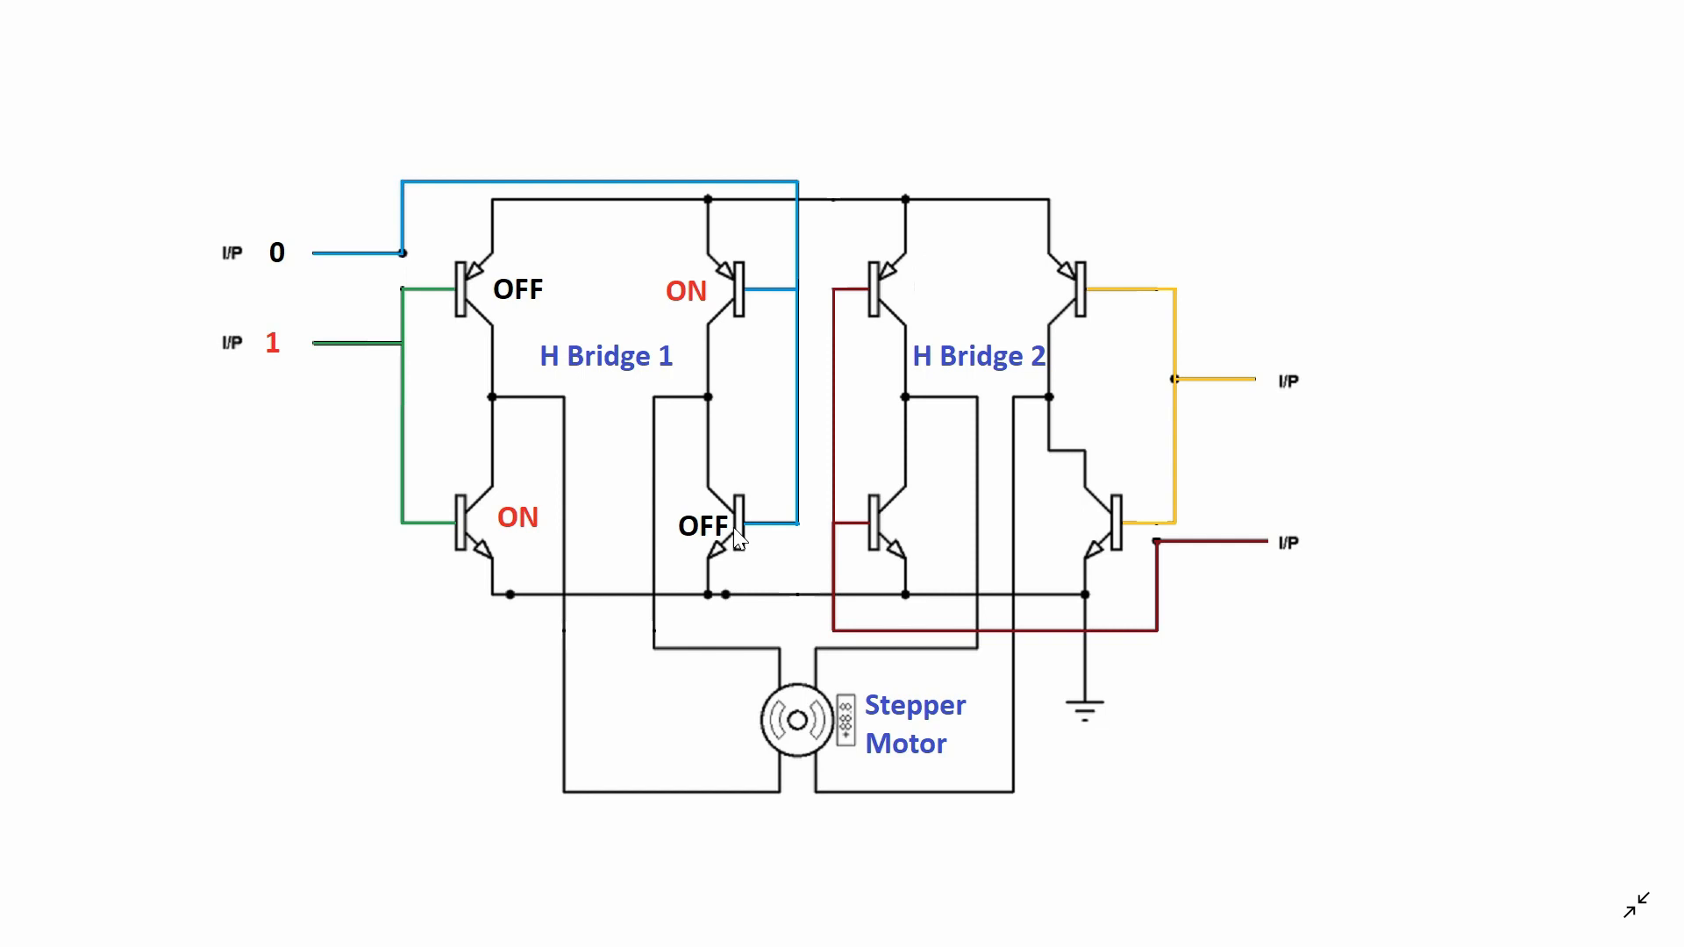
mouse_move(733, 207)
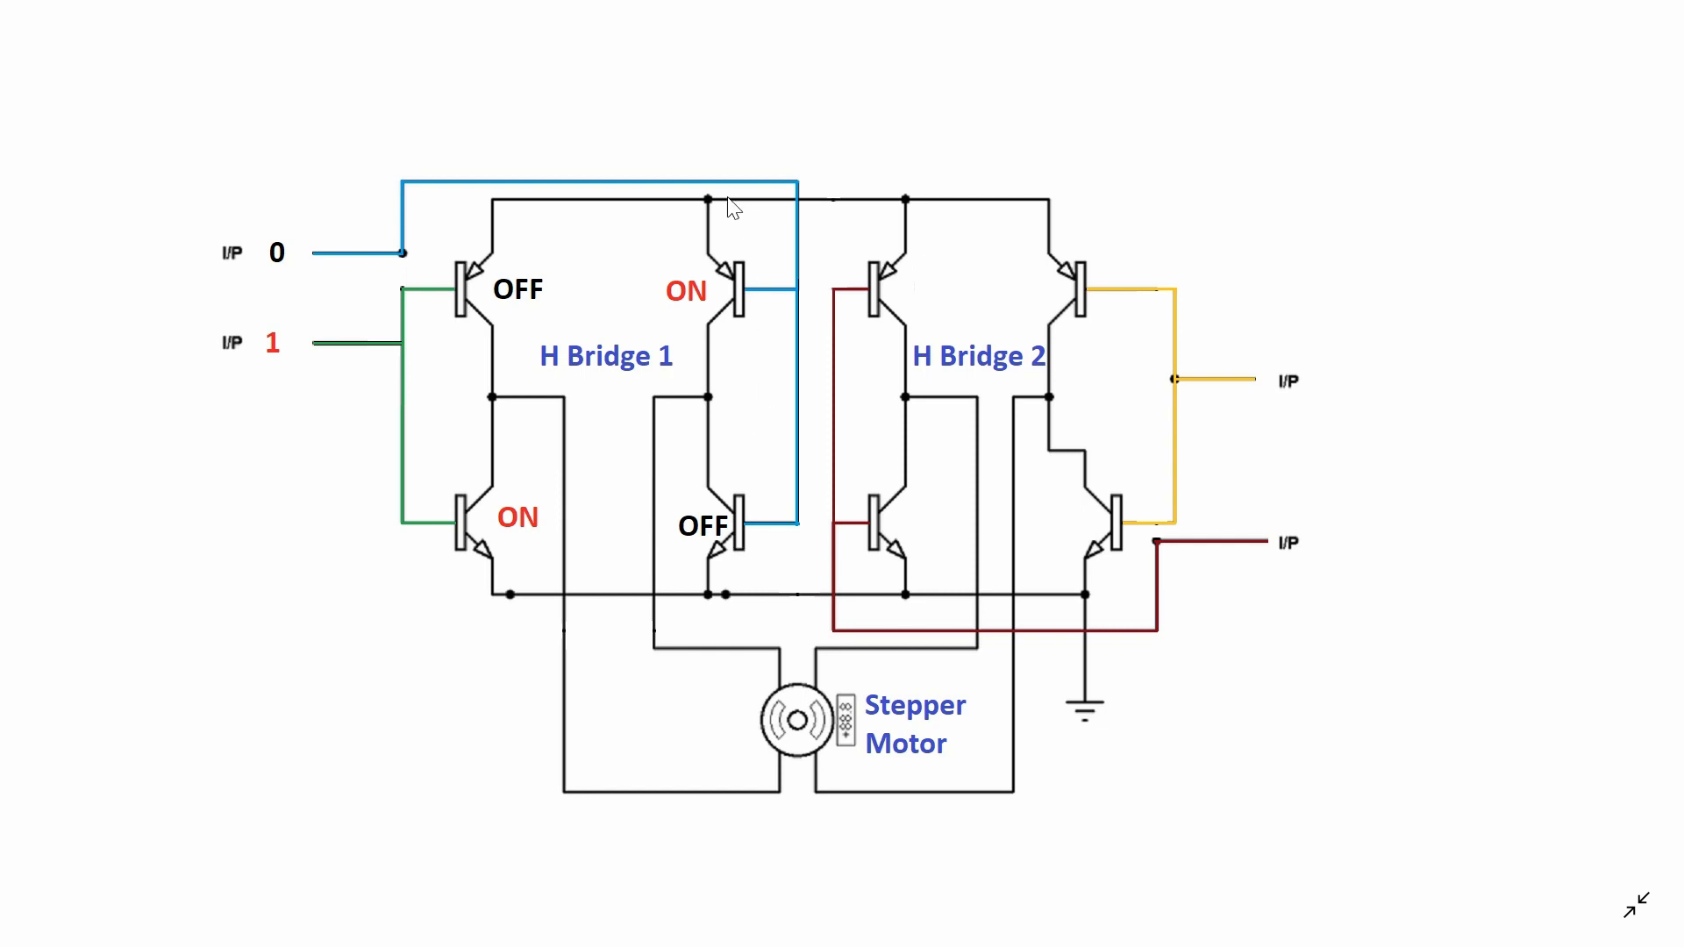
mouse_move(726, 586)
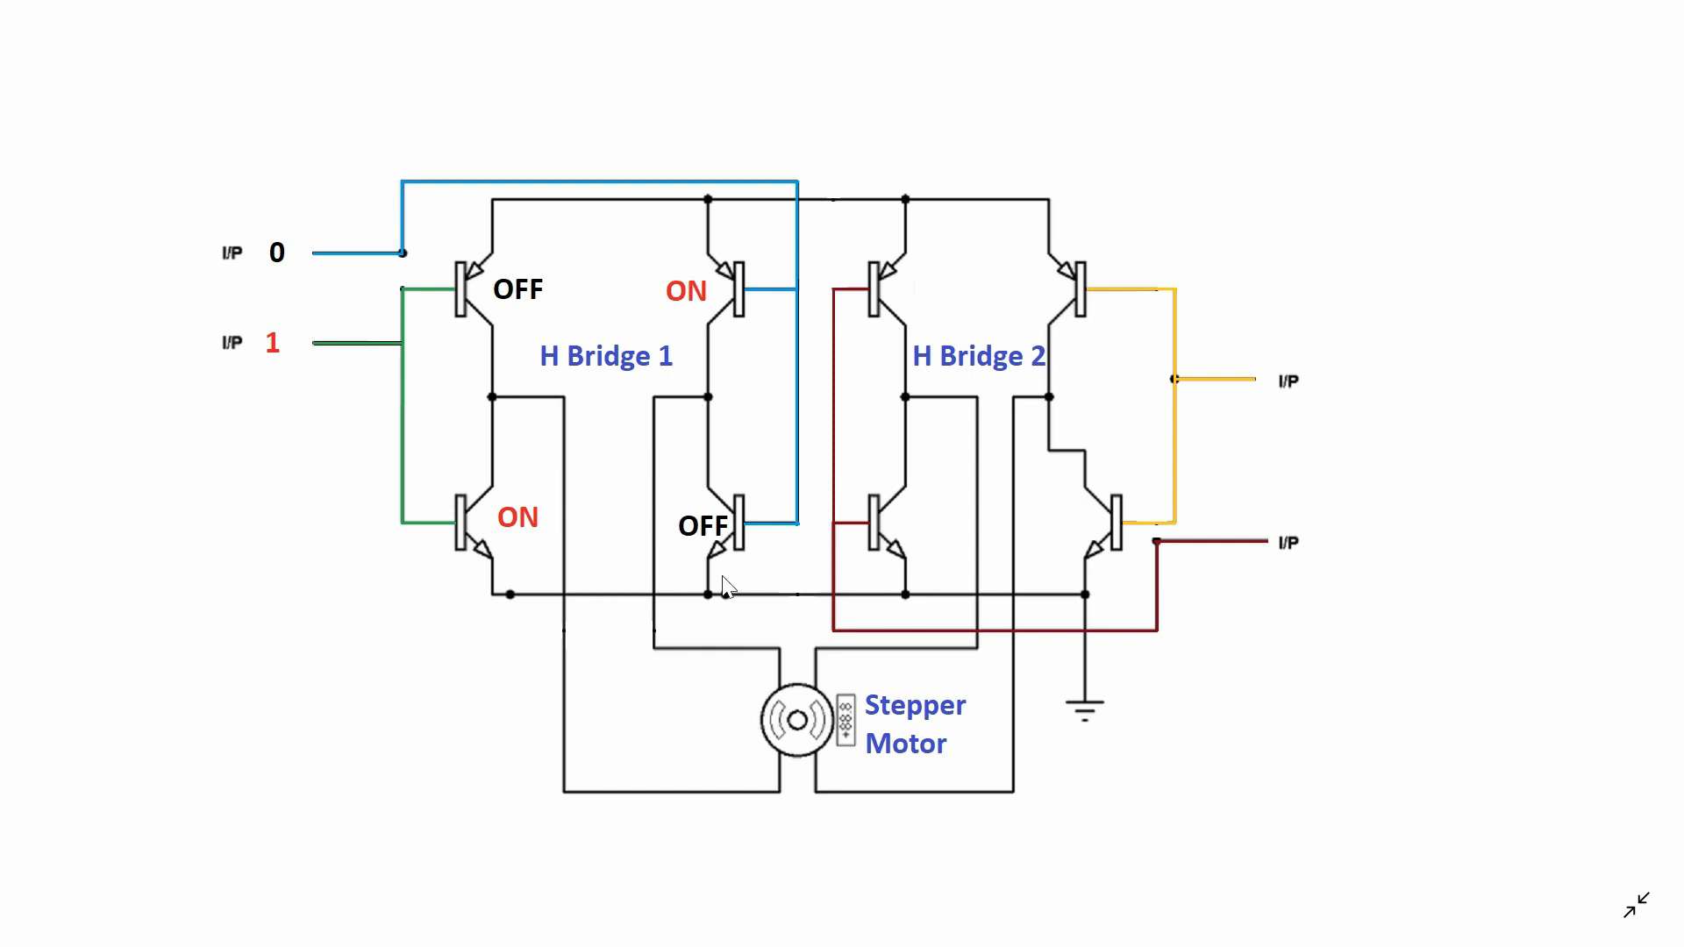
mouse_move(500, 447)
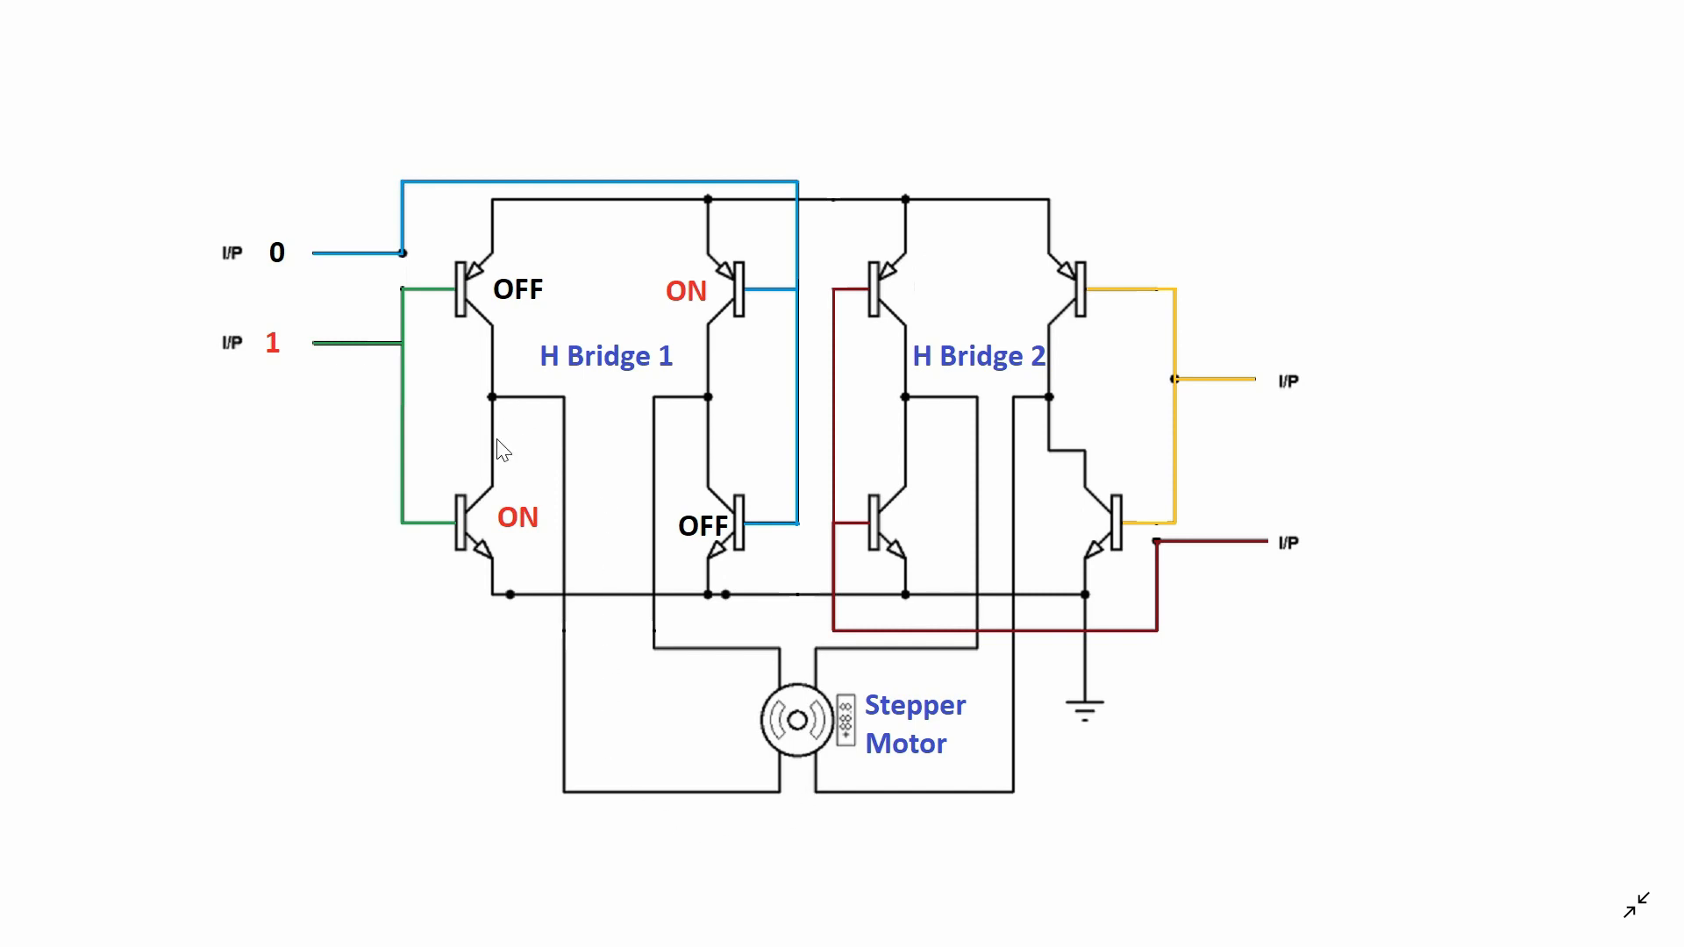
mouse_move(1102, 793)
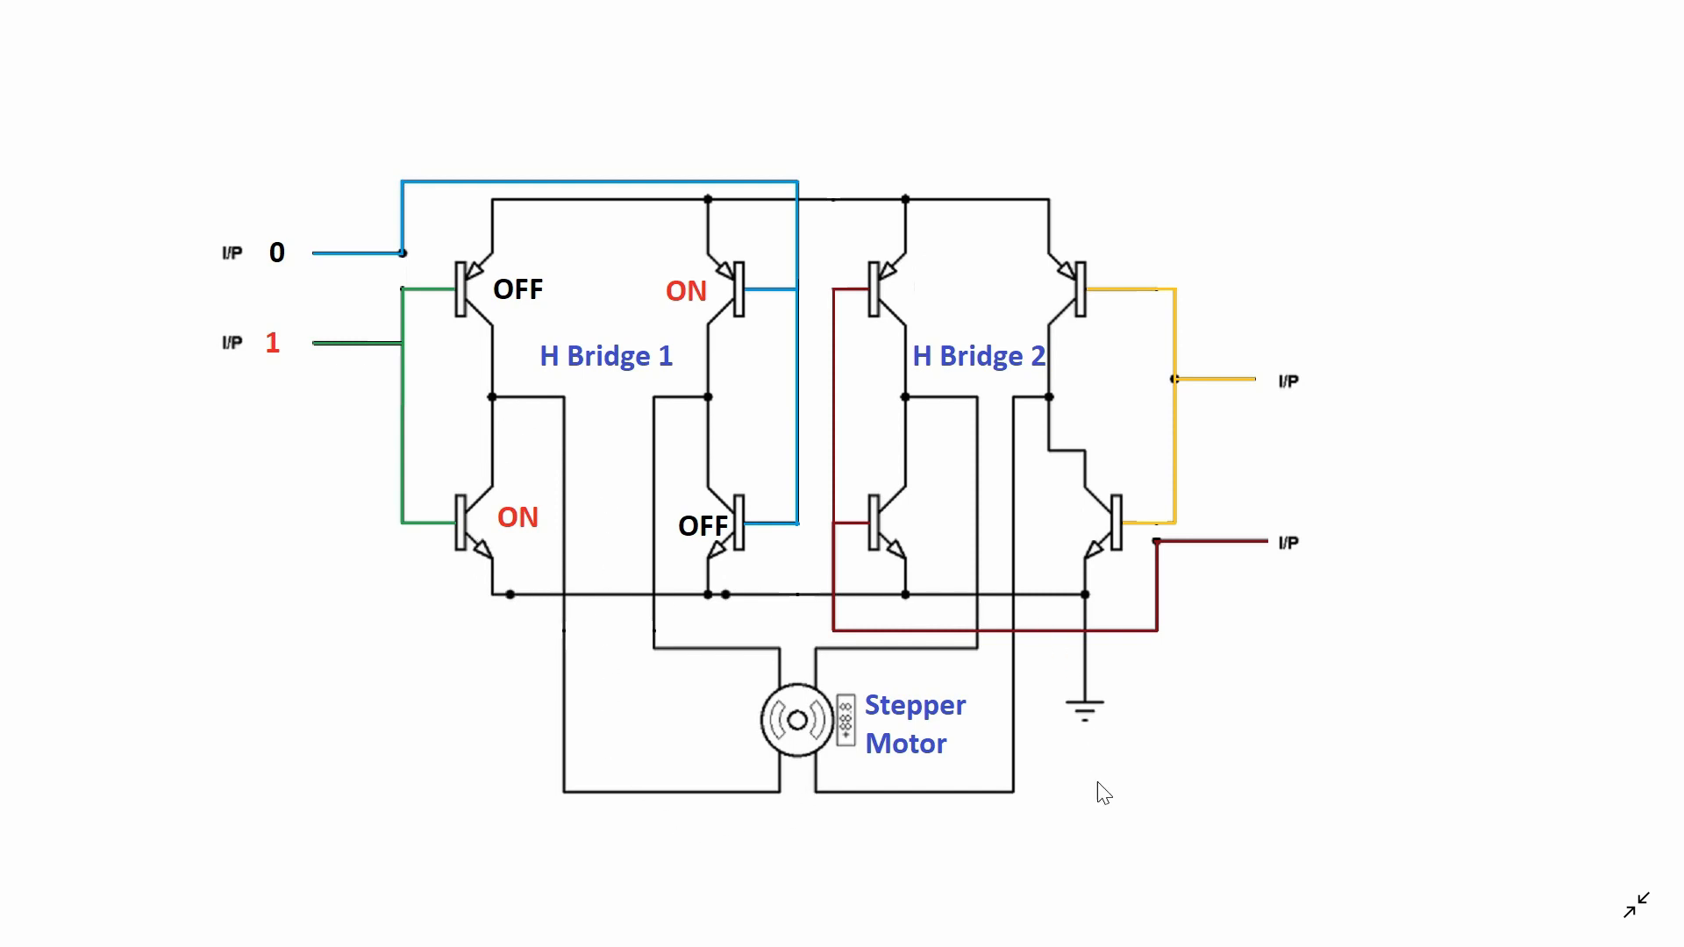
mouse_move(1072, 461)
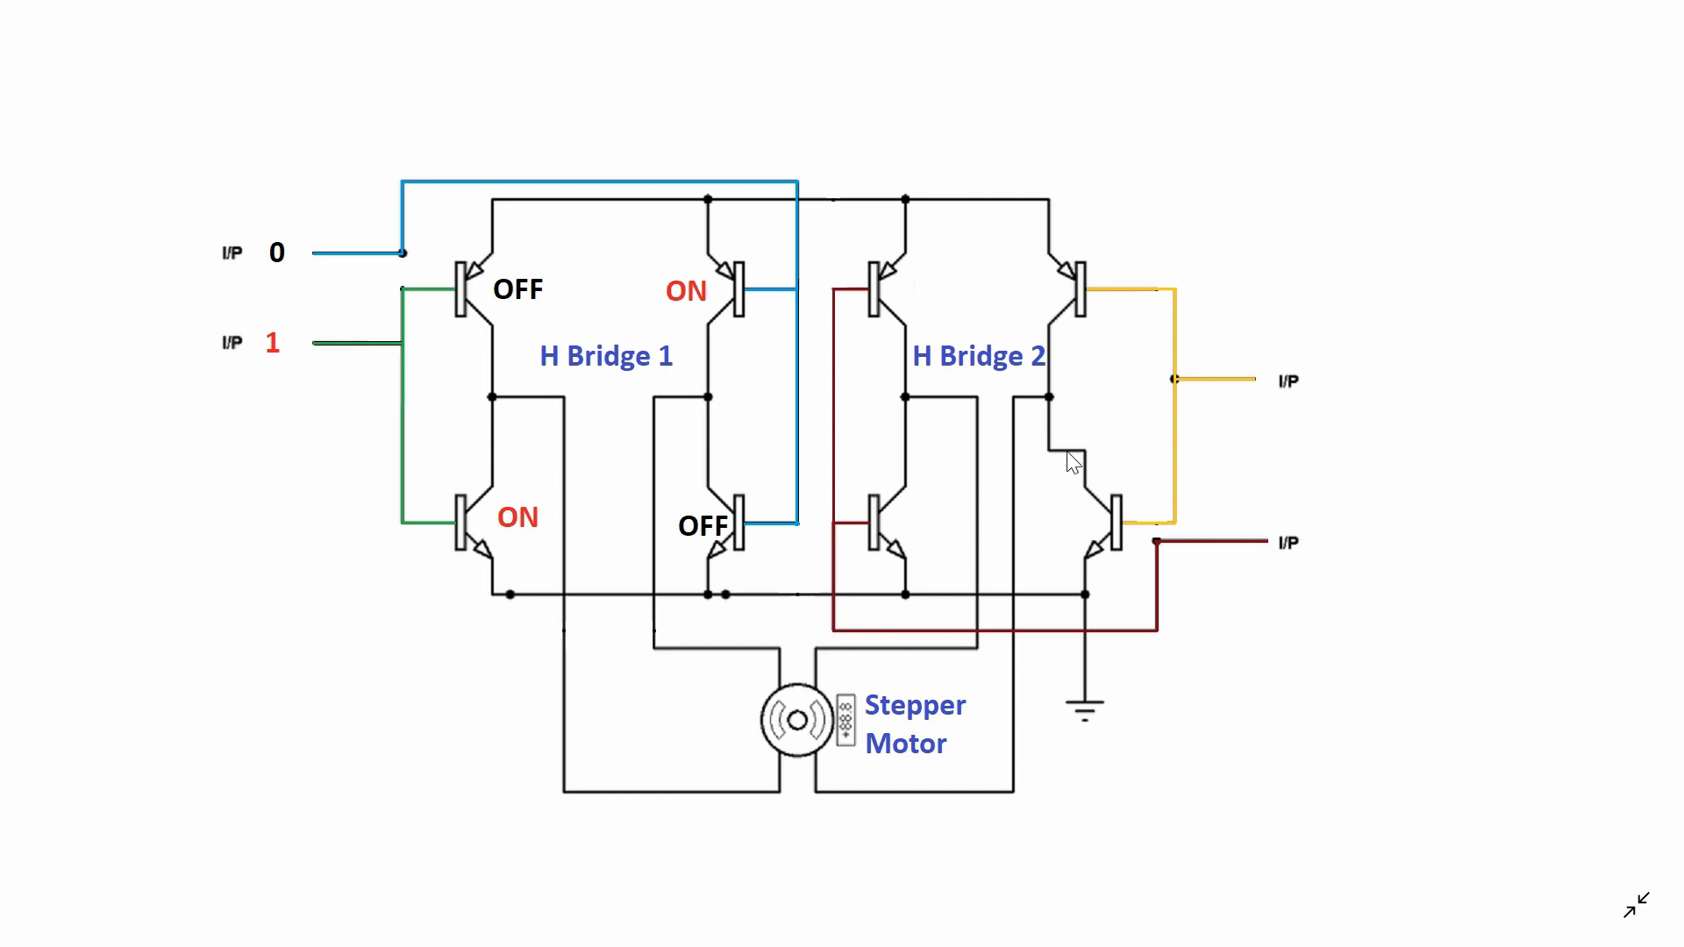
mouse_move(1326, 572)
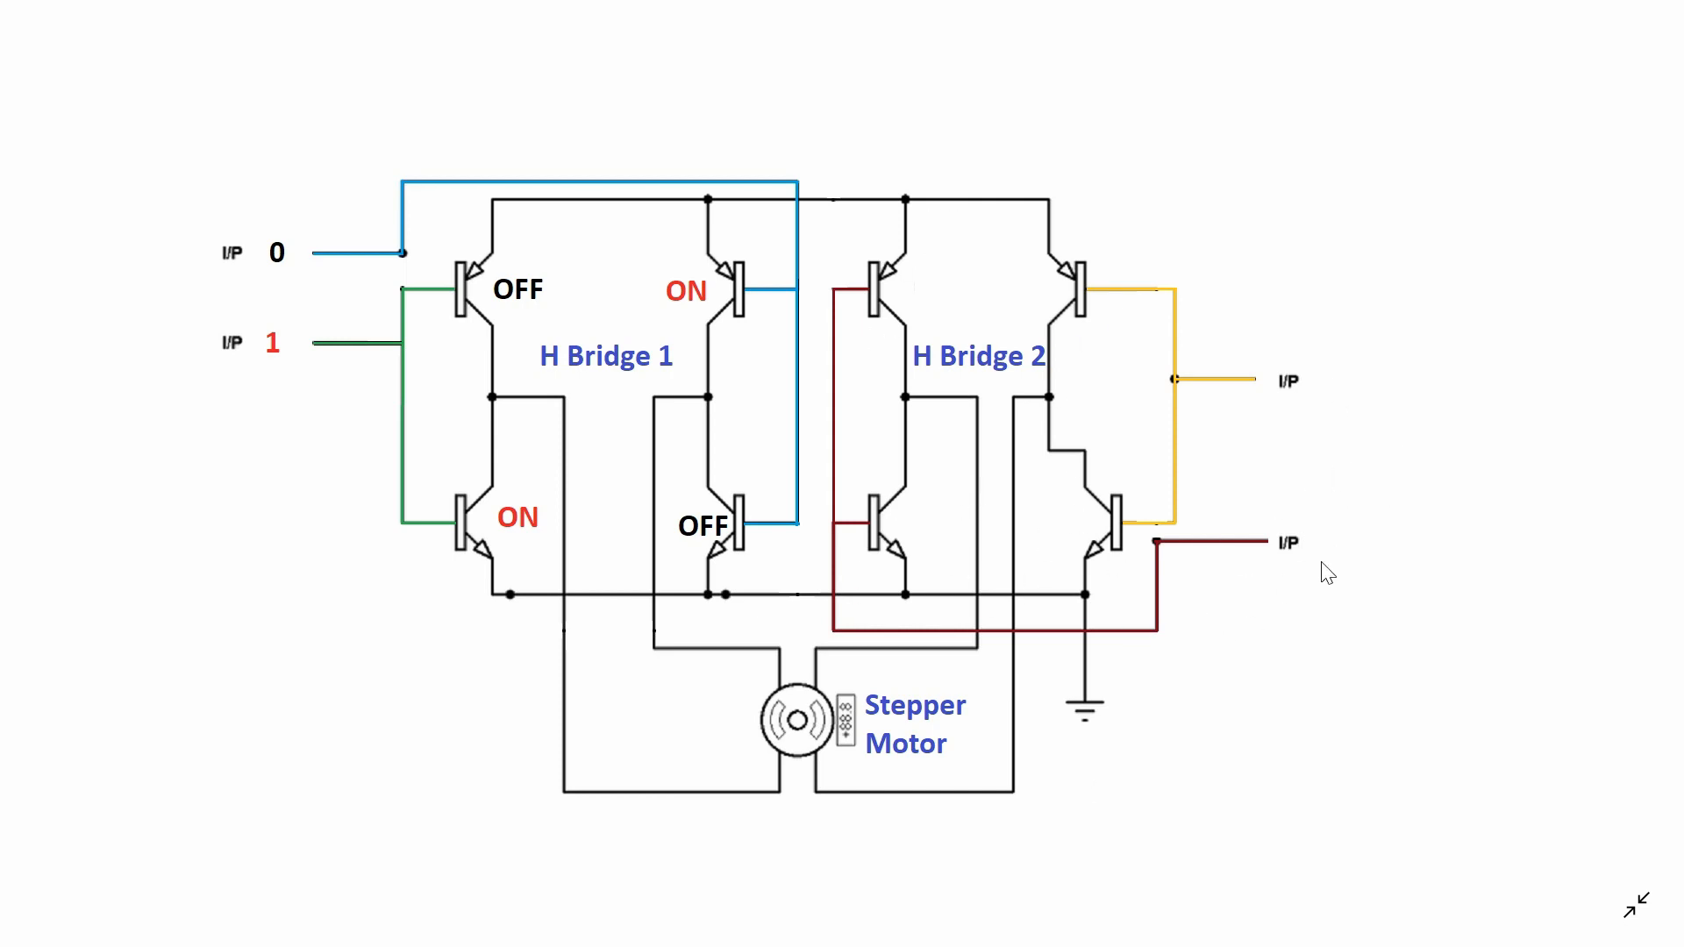
mouse_move(1409, 372)
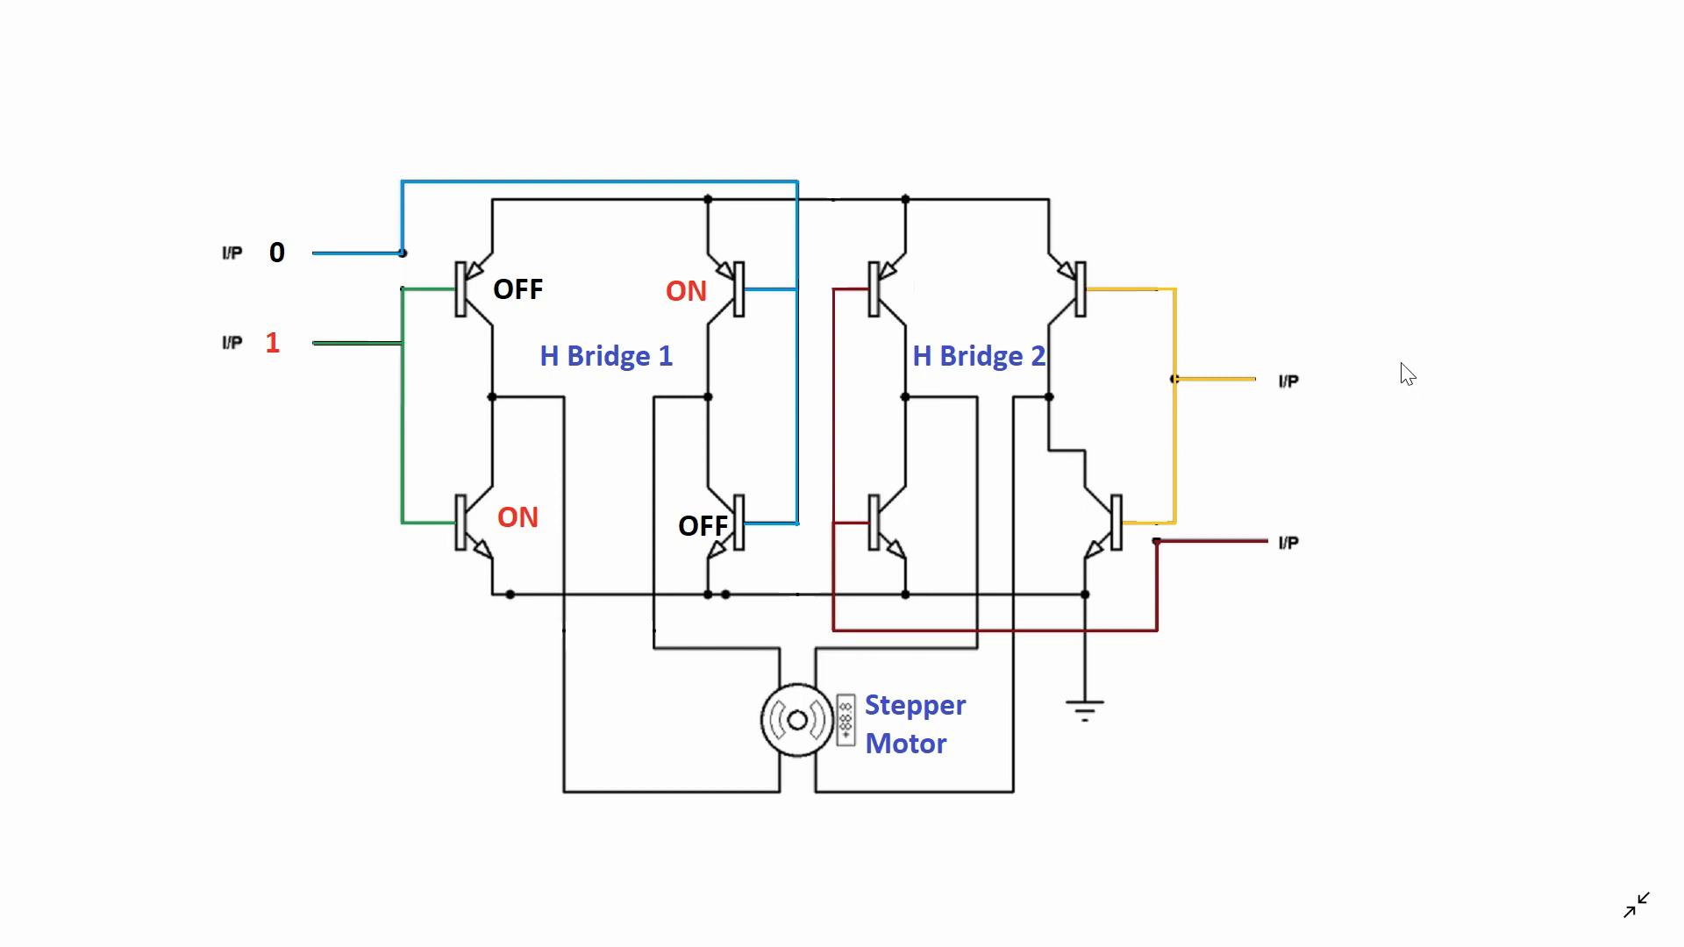
mouse_move(1468, 420)
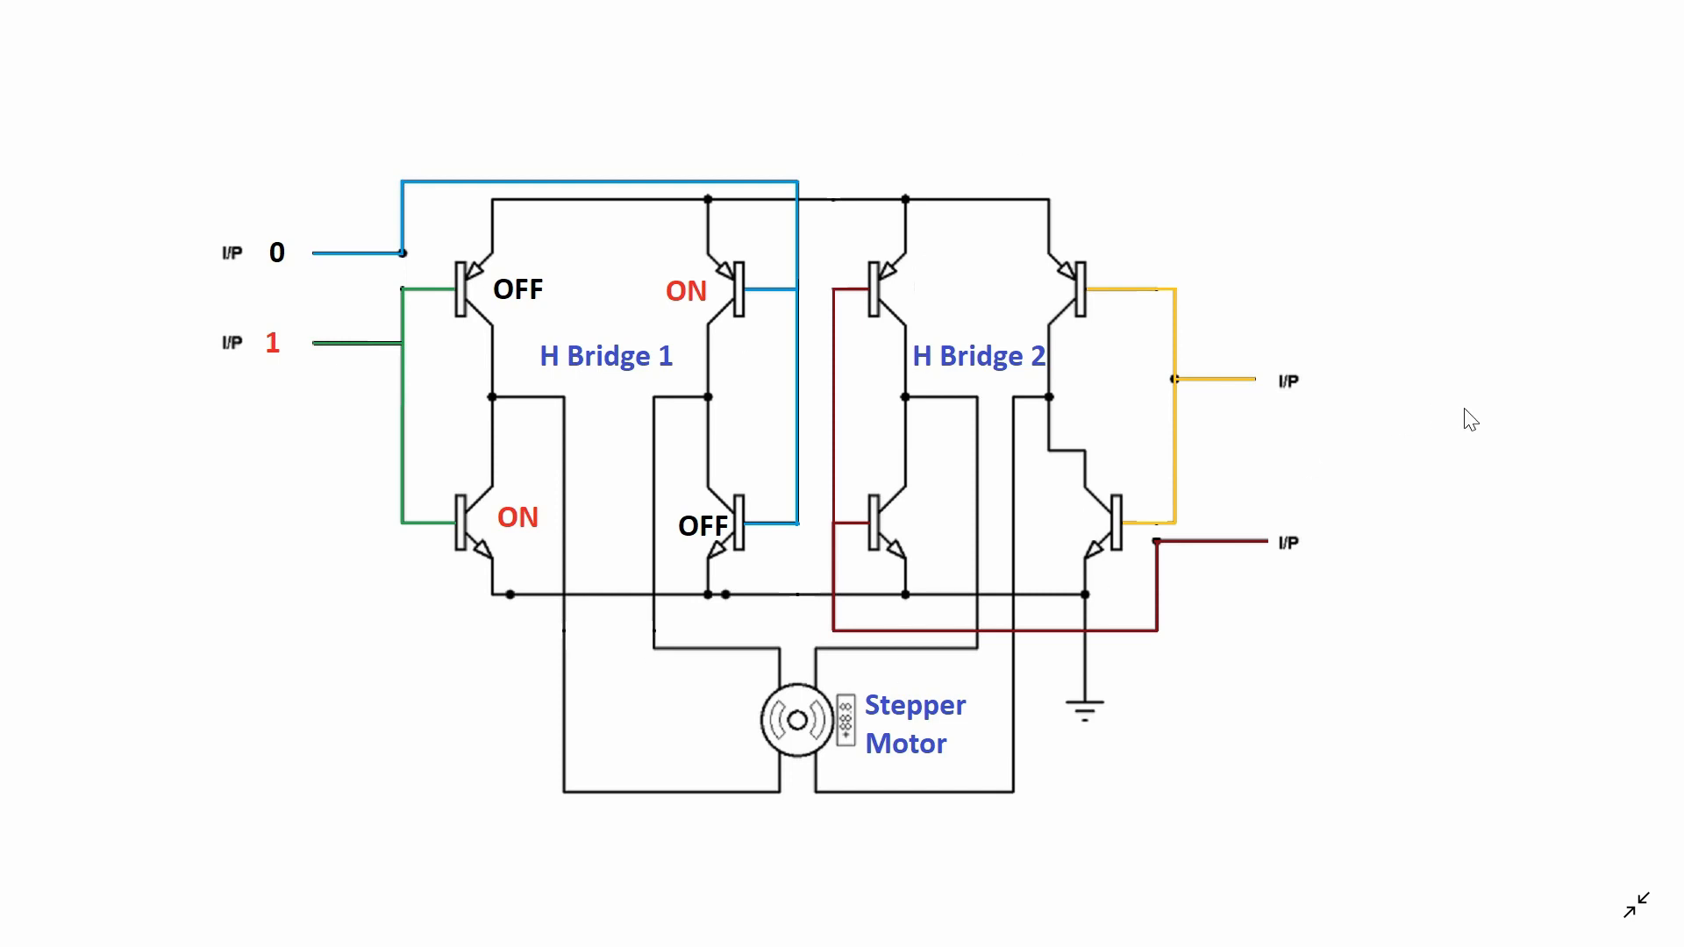
mouse_move(342, 265)
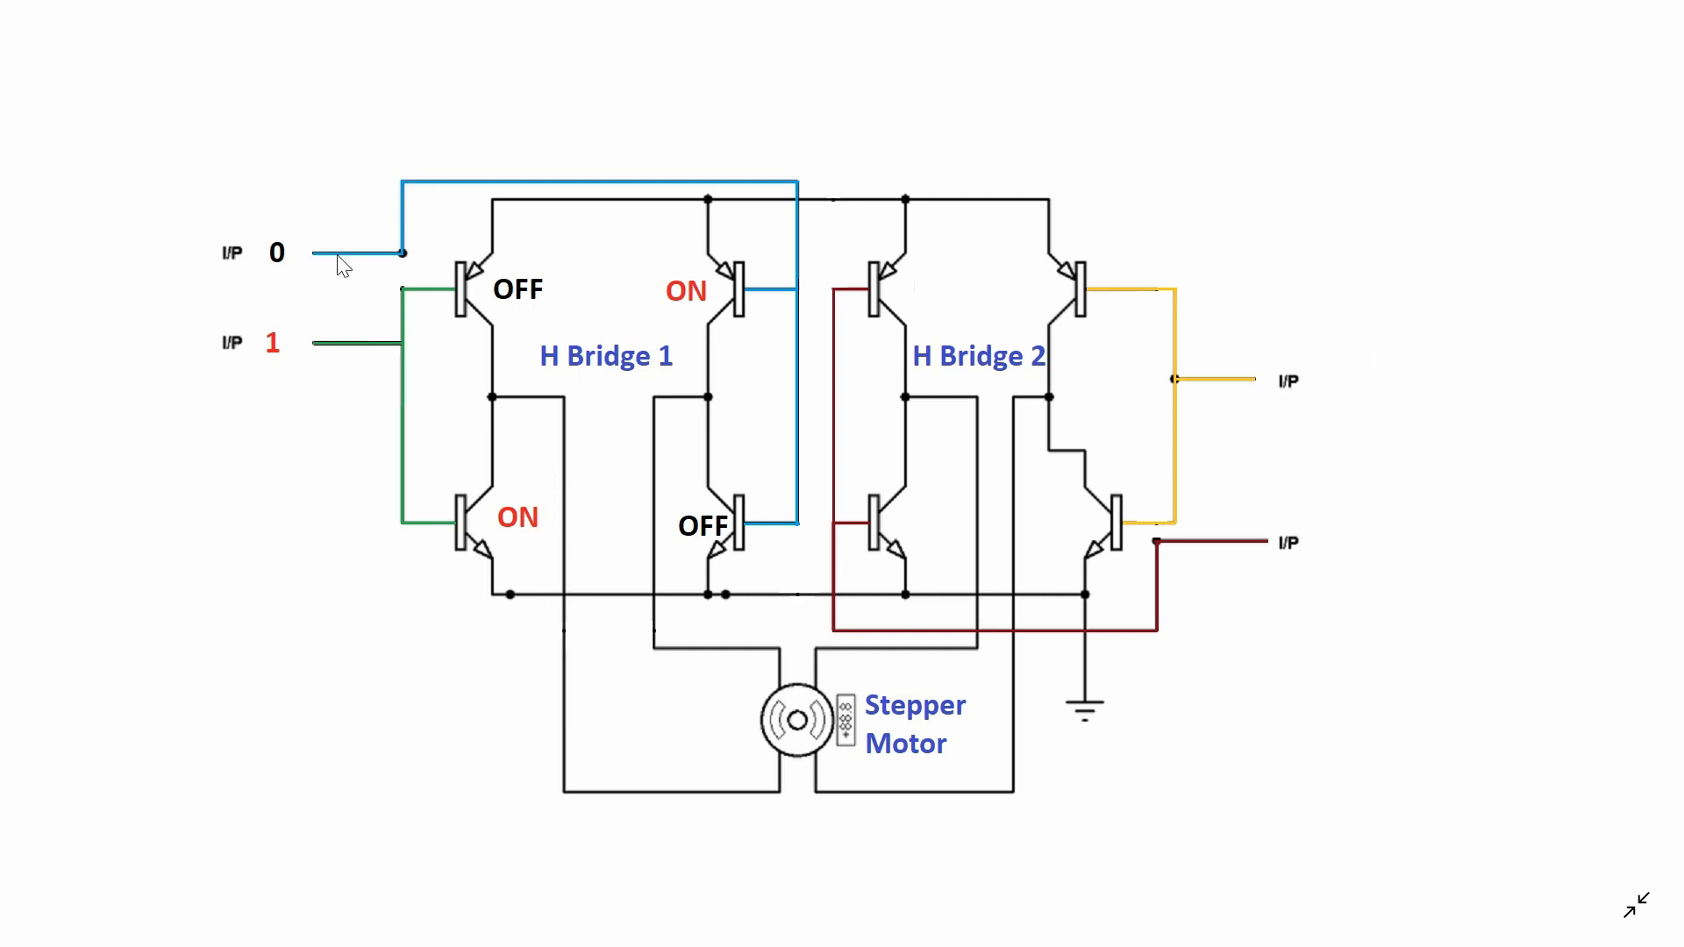
mouse_move(288, 284)
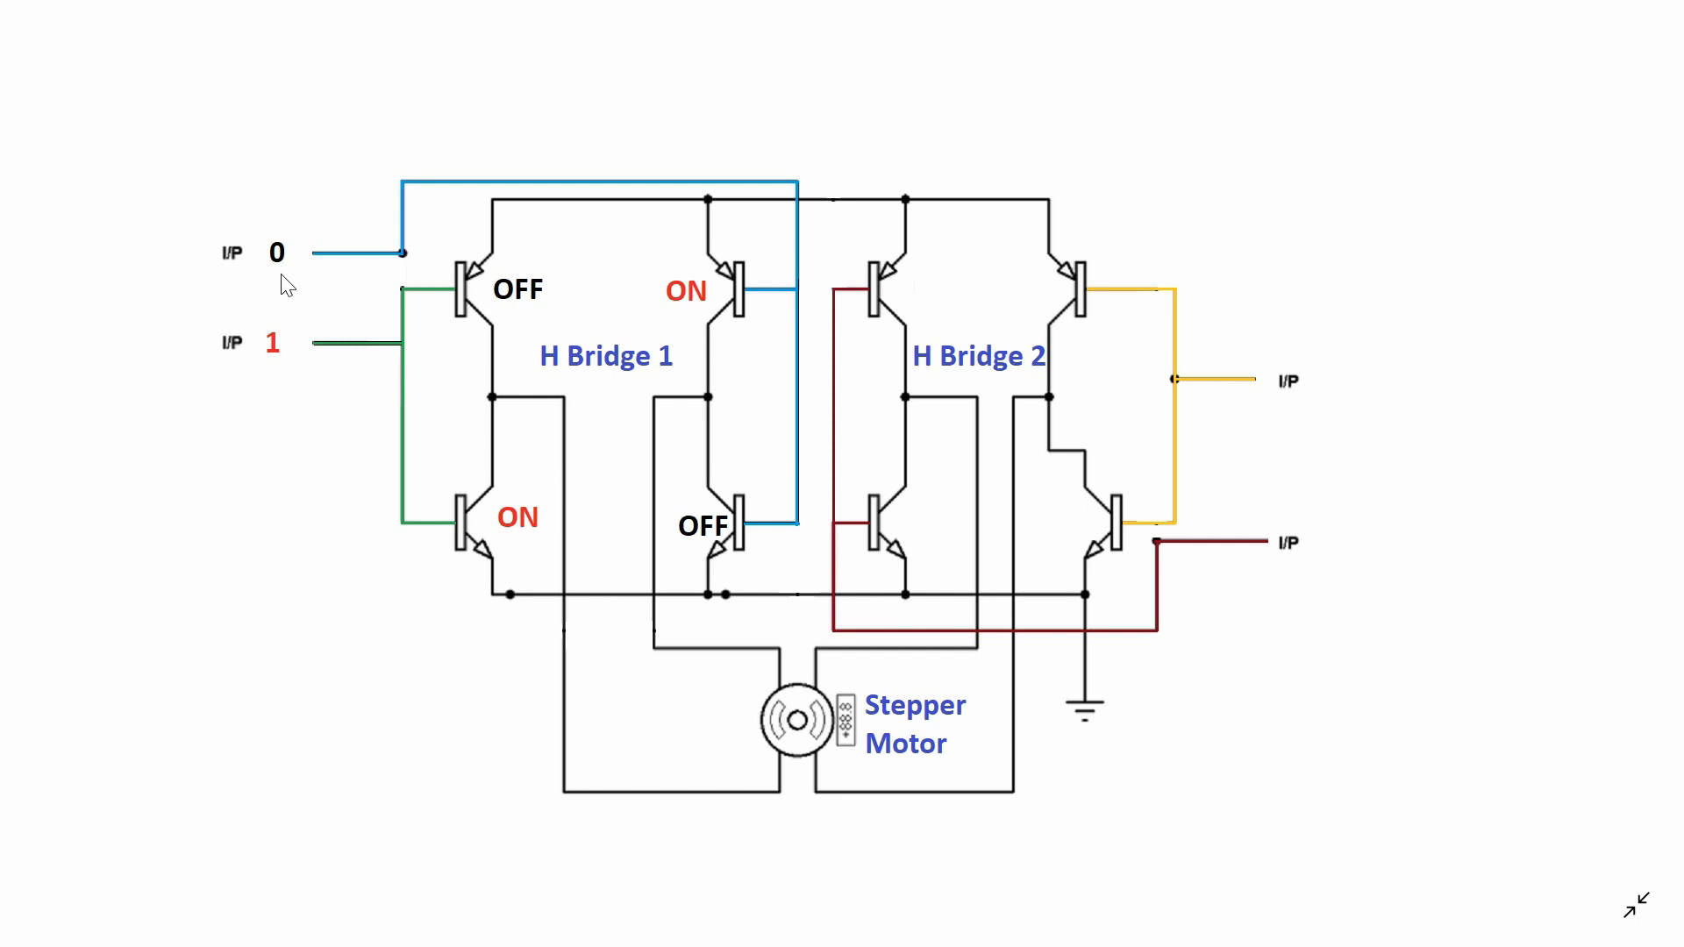
mouse_move(668, 489)
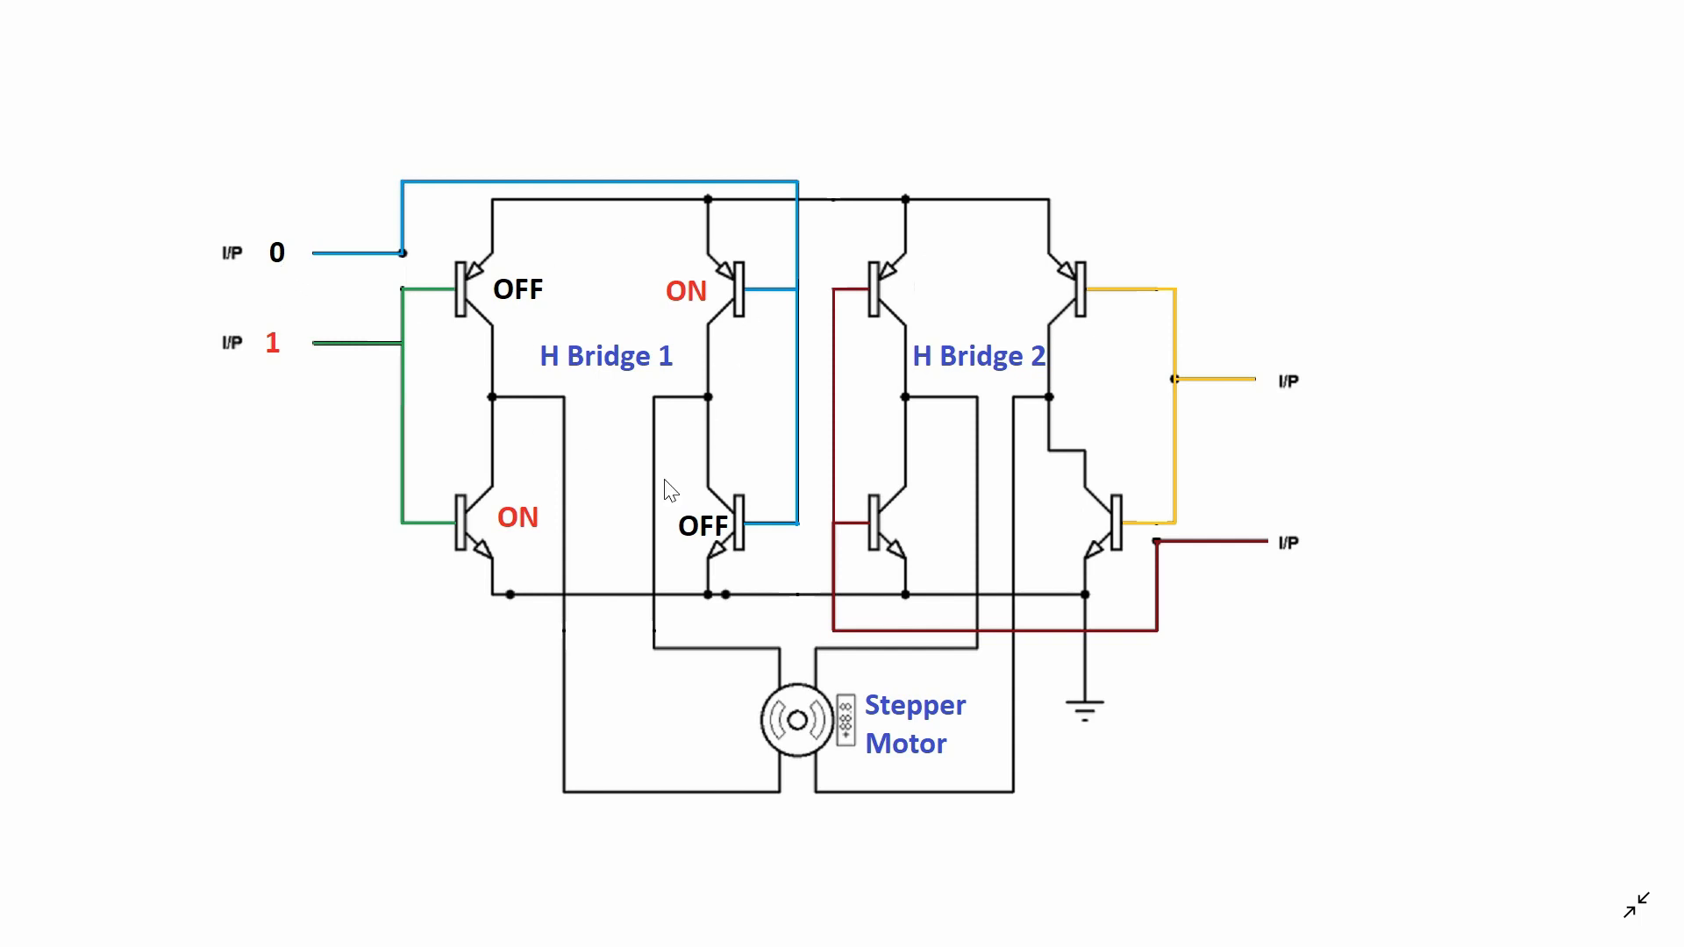
mouse_move(611, 282)
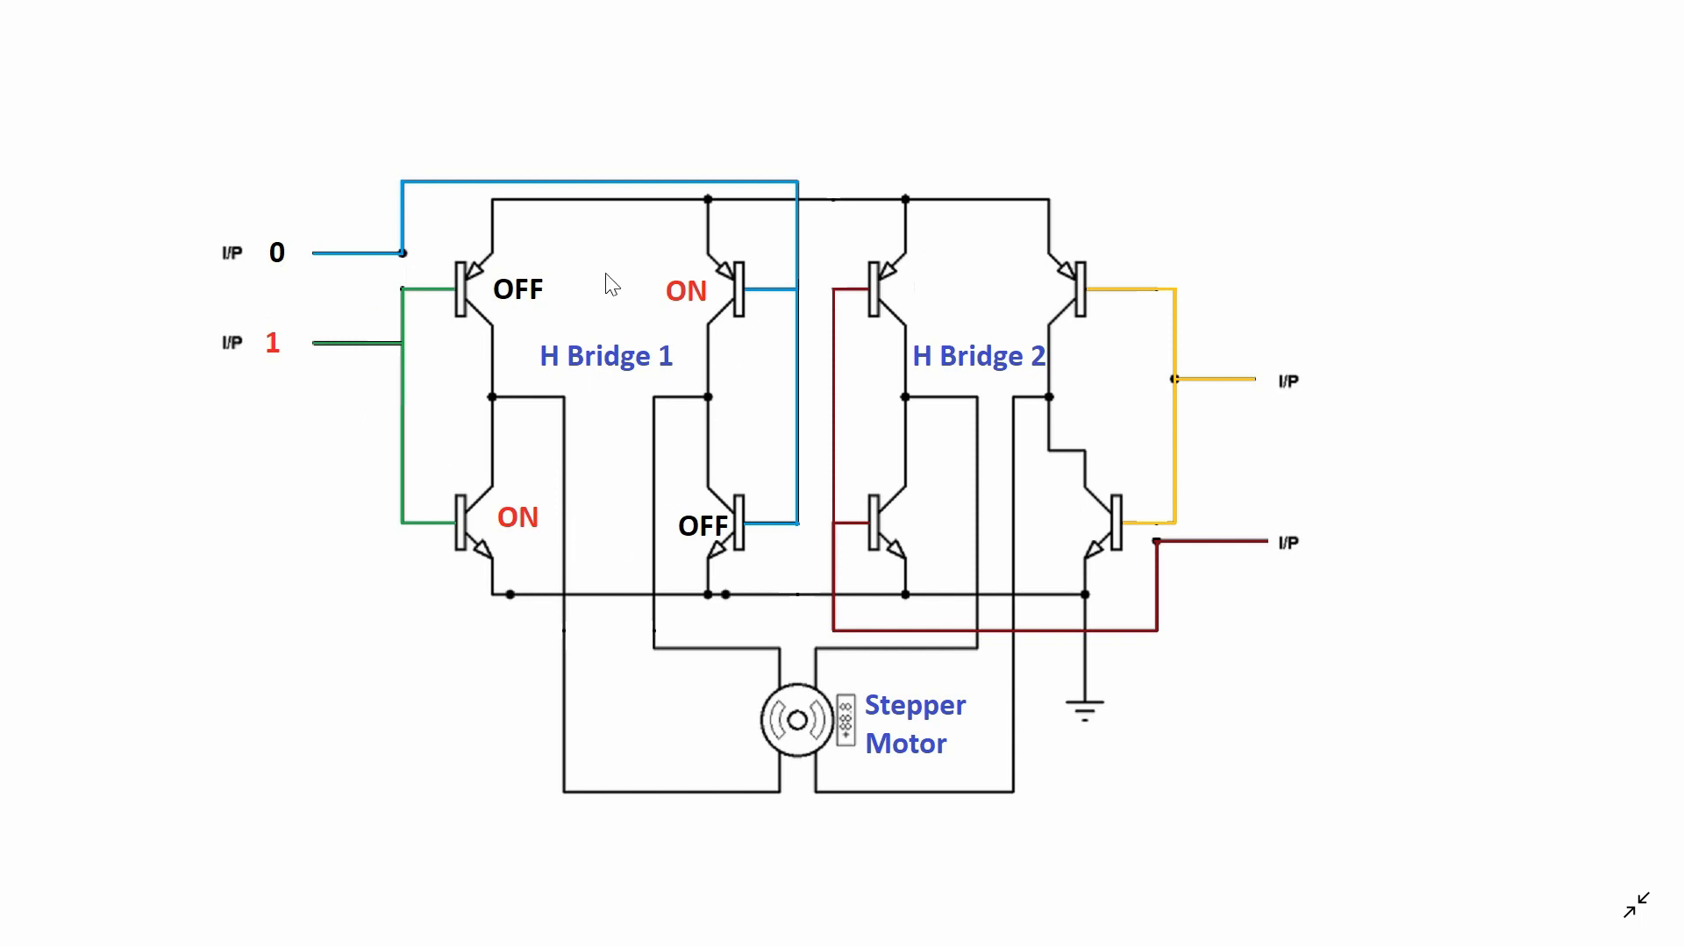
mouse_move(567, 684)
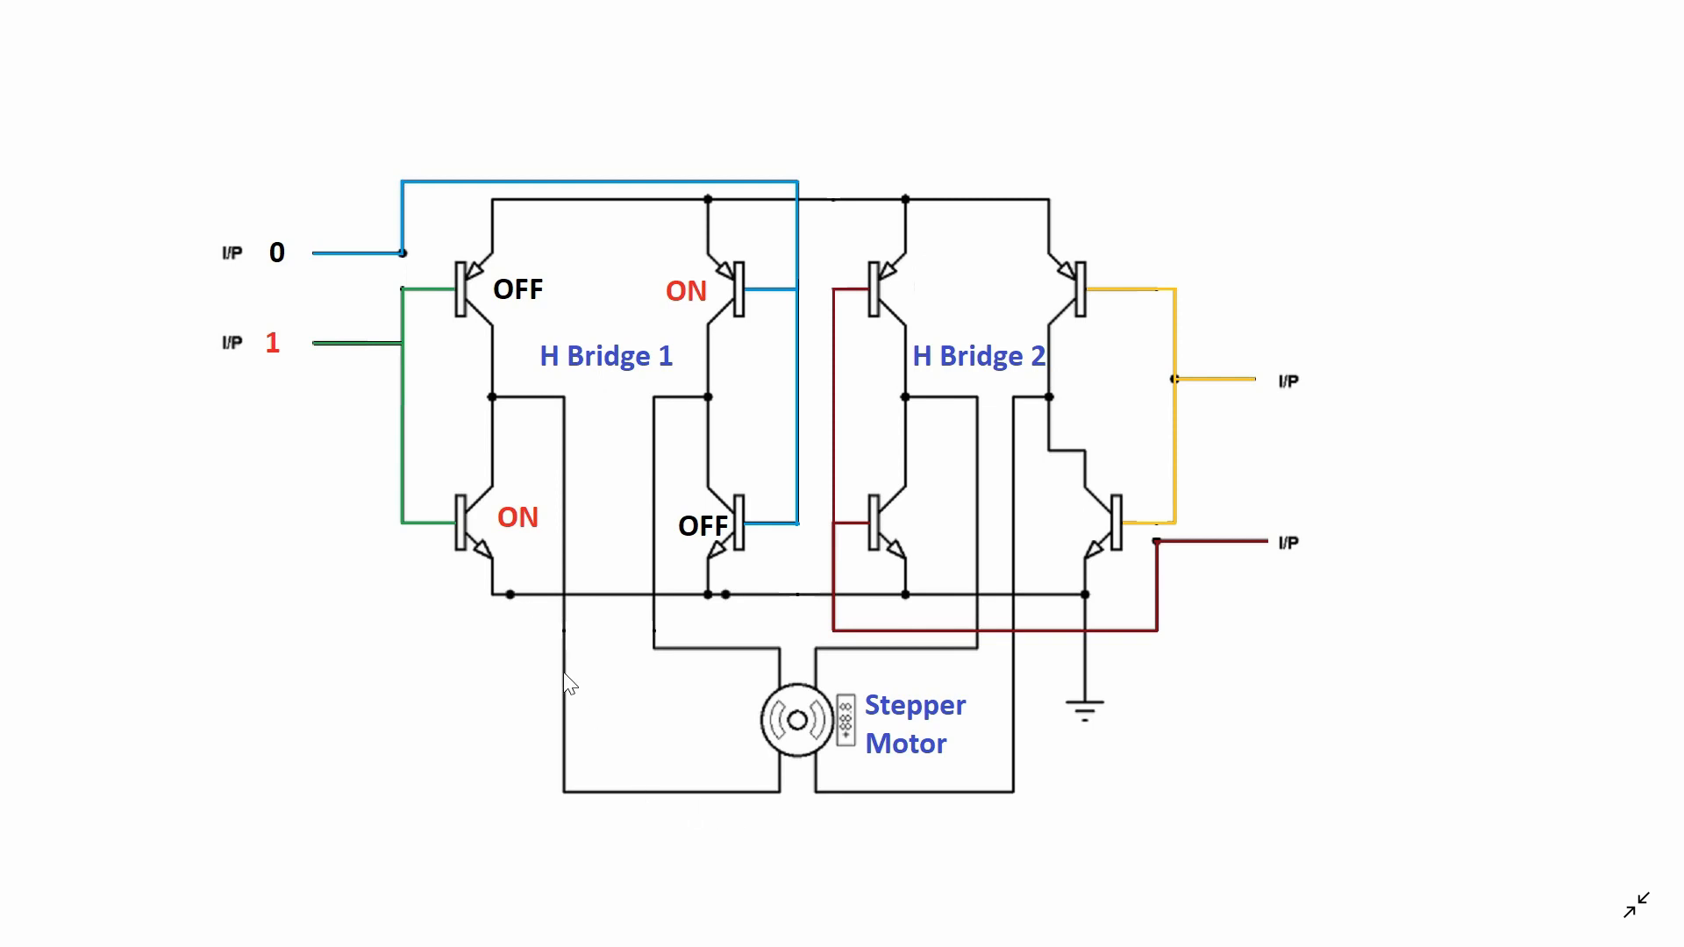
mouse_move(265, 430)
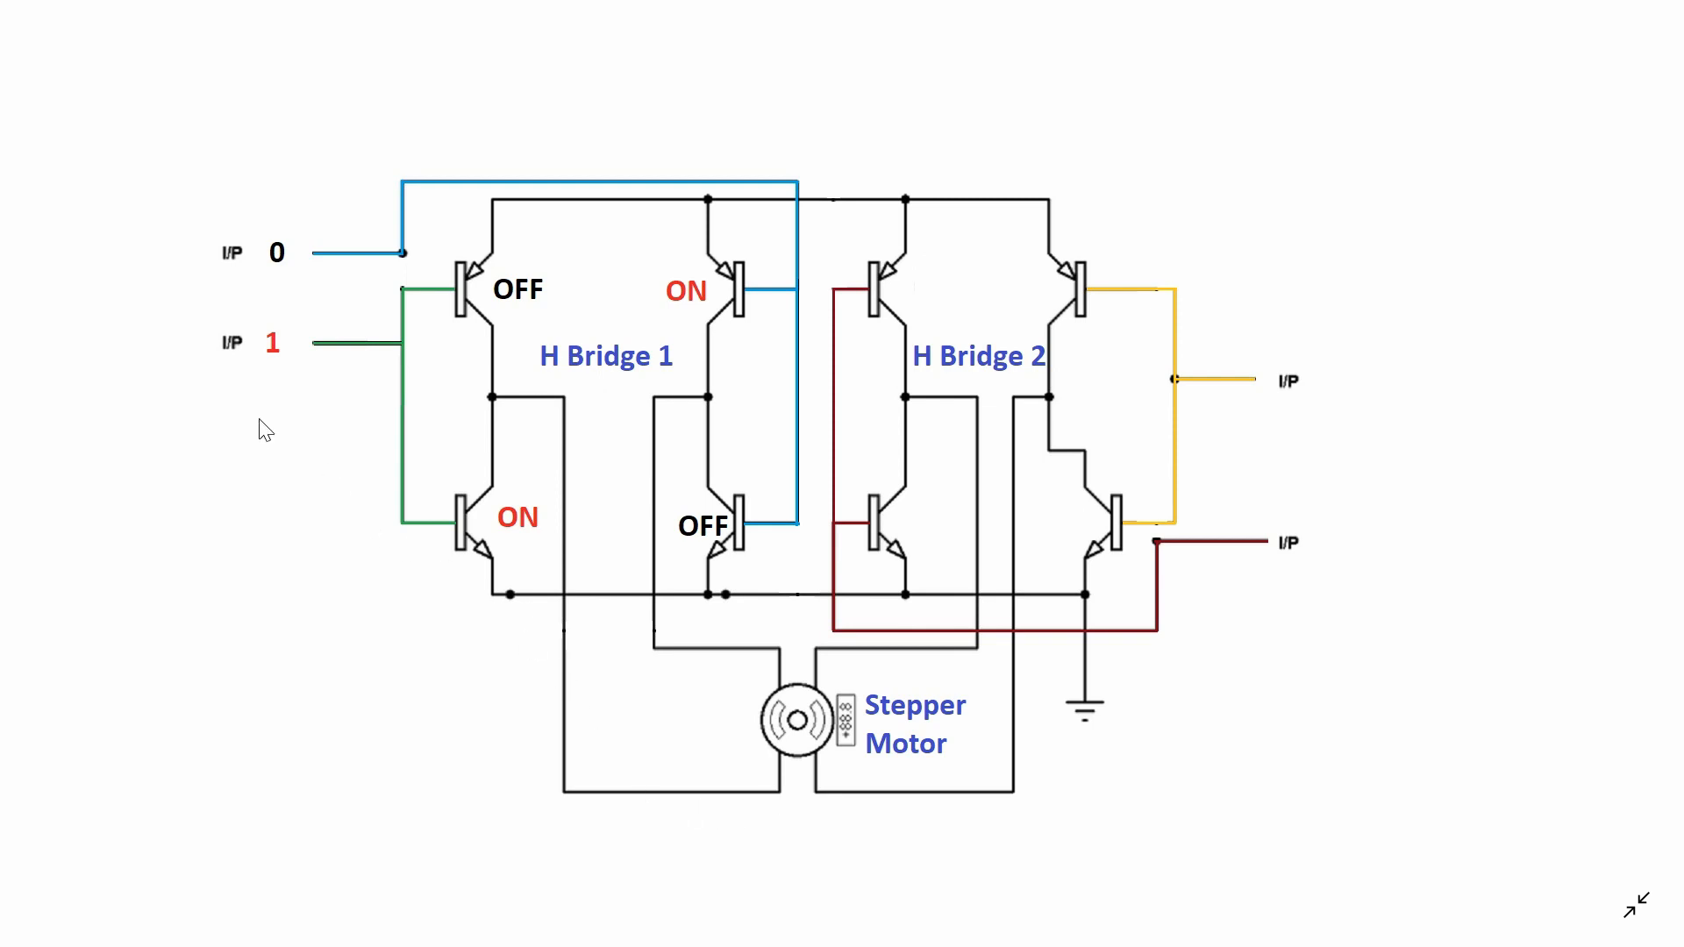
mouse_move(312, 358)
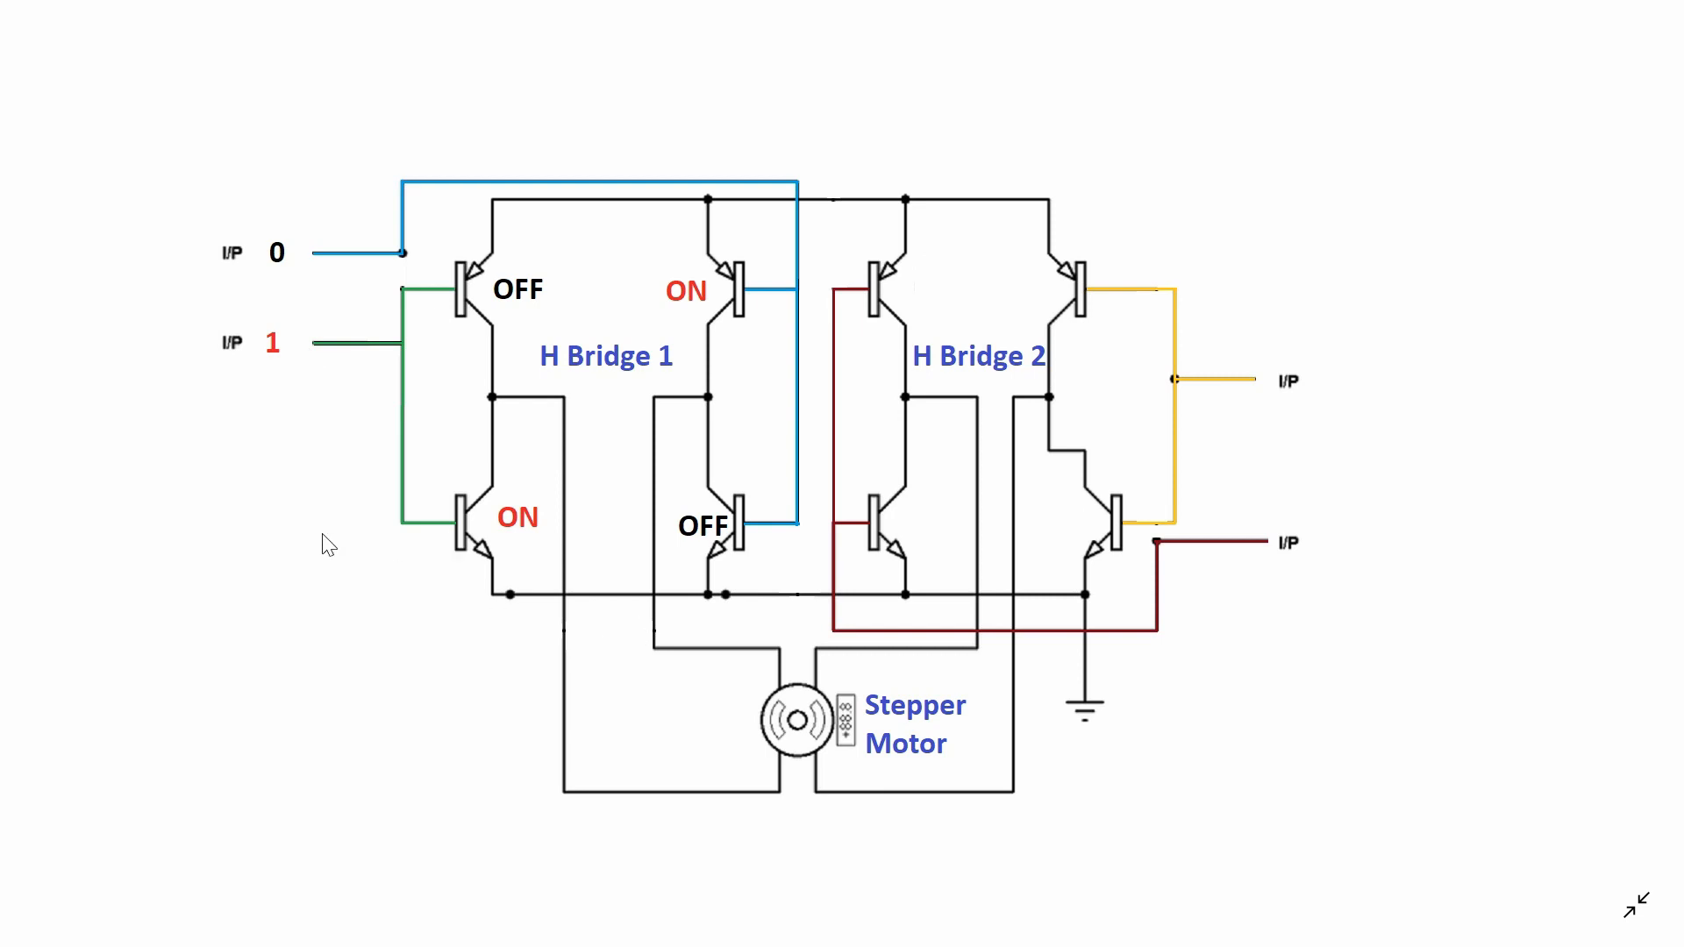
mouse_move(289, 327)
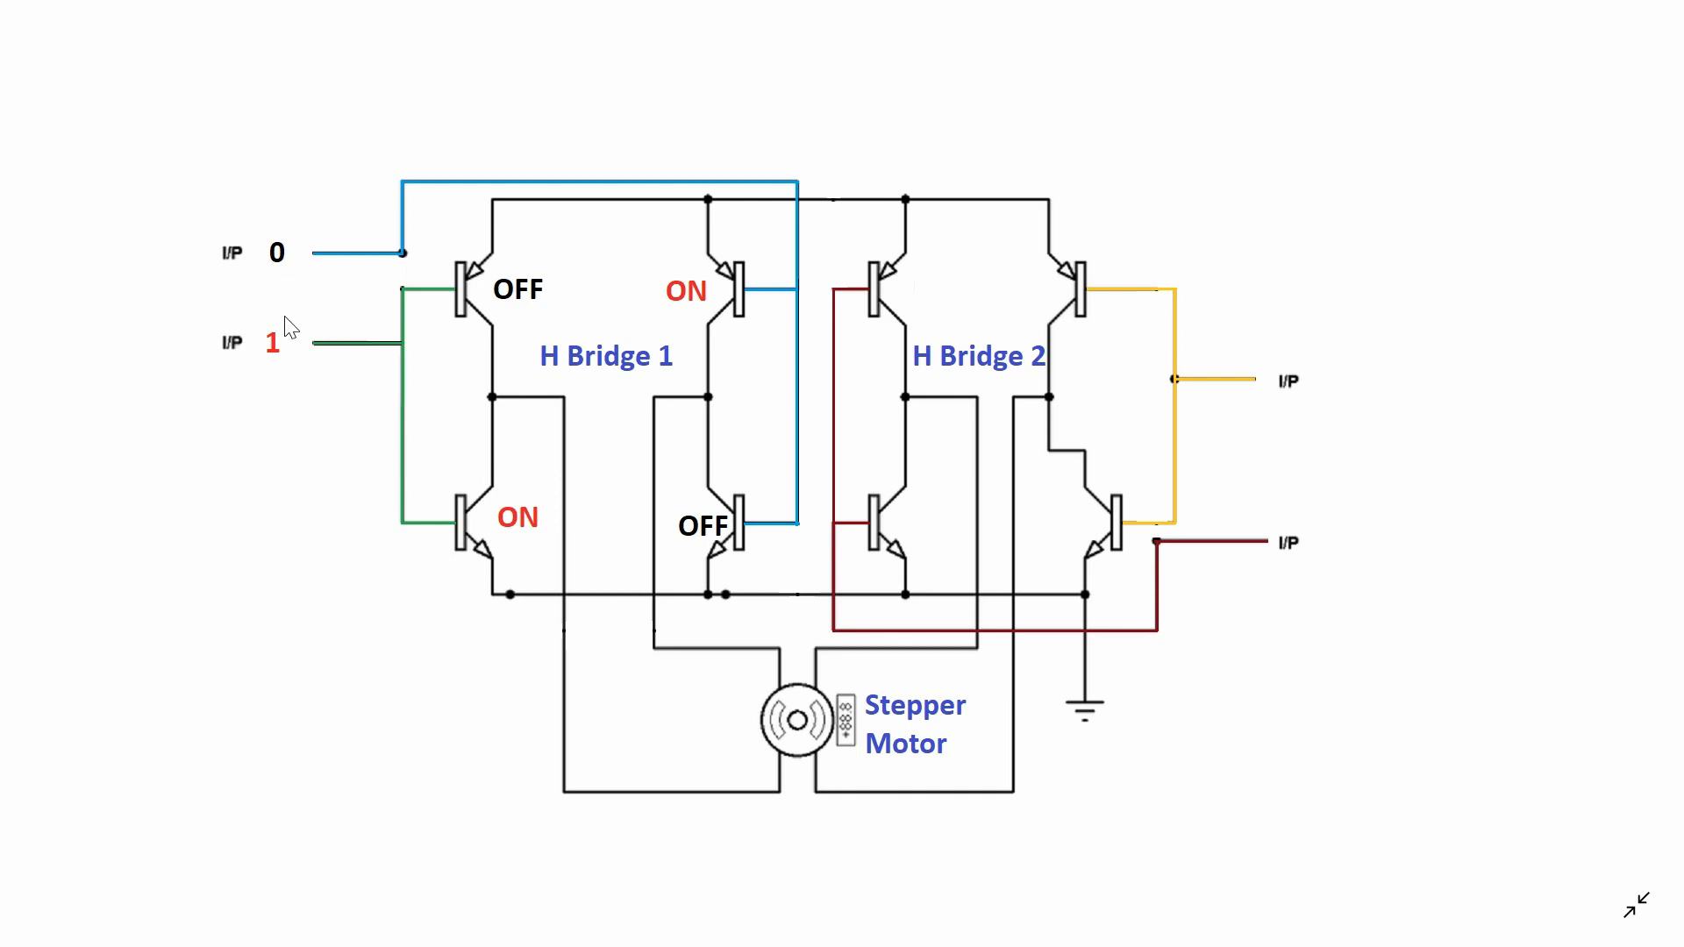
mouse_move(293, 302)
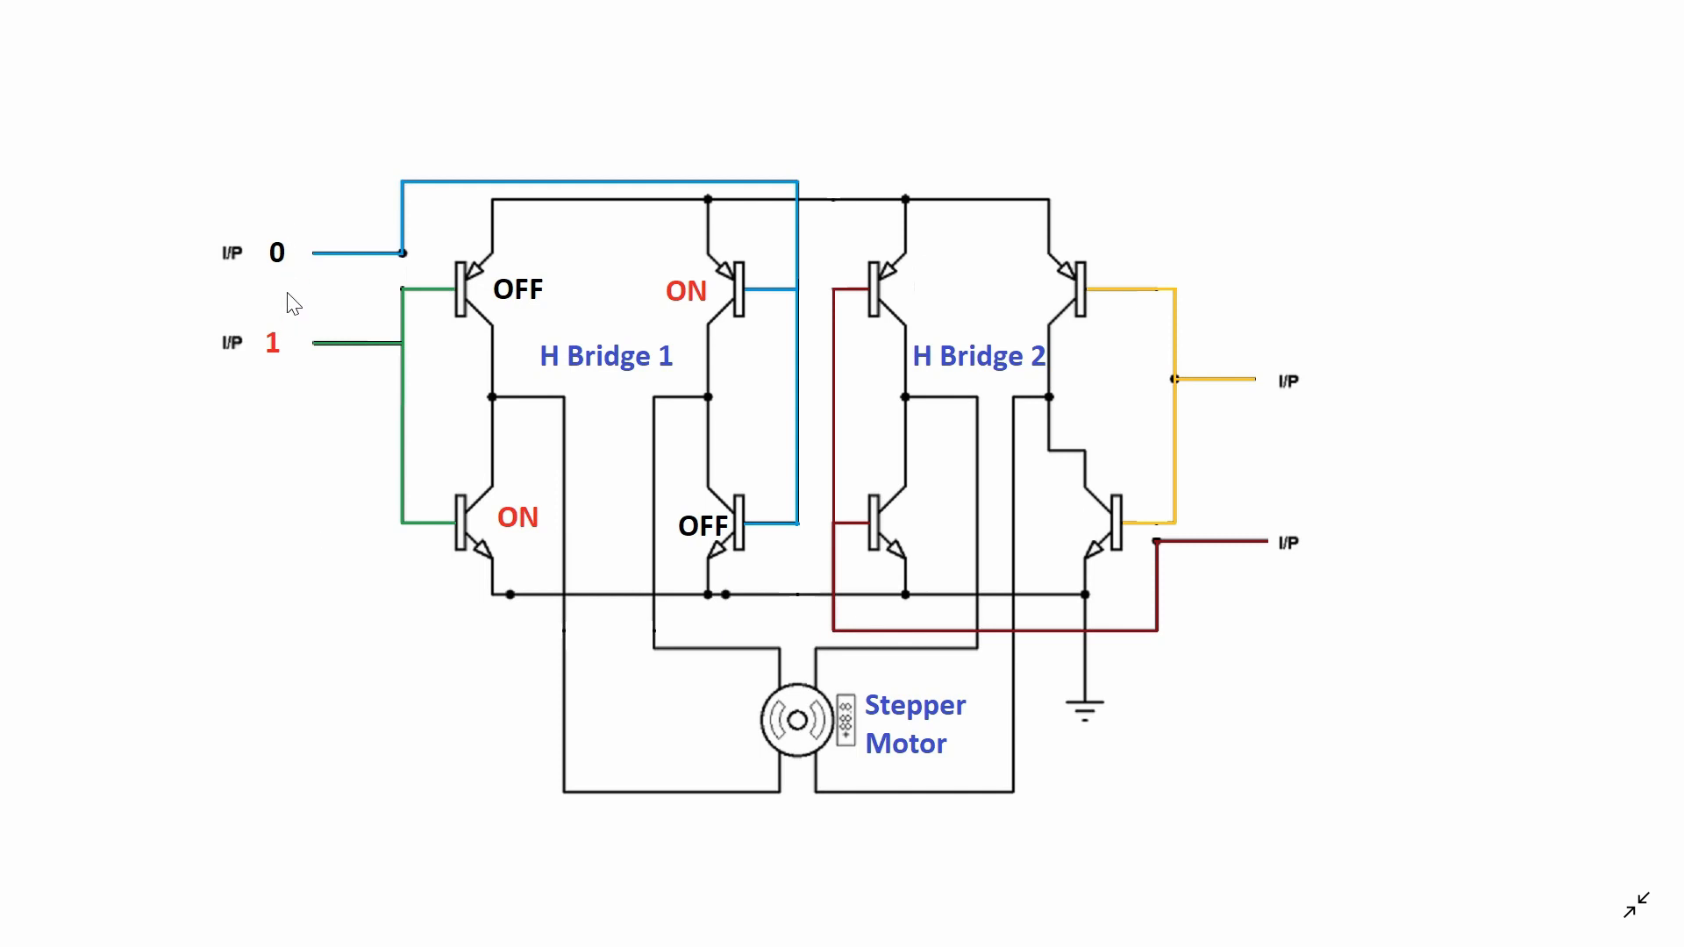
mouse_move(284, 405)
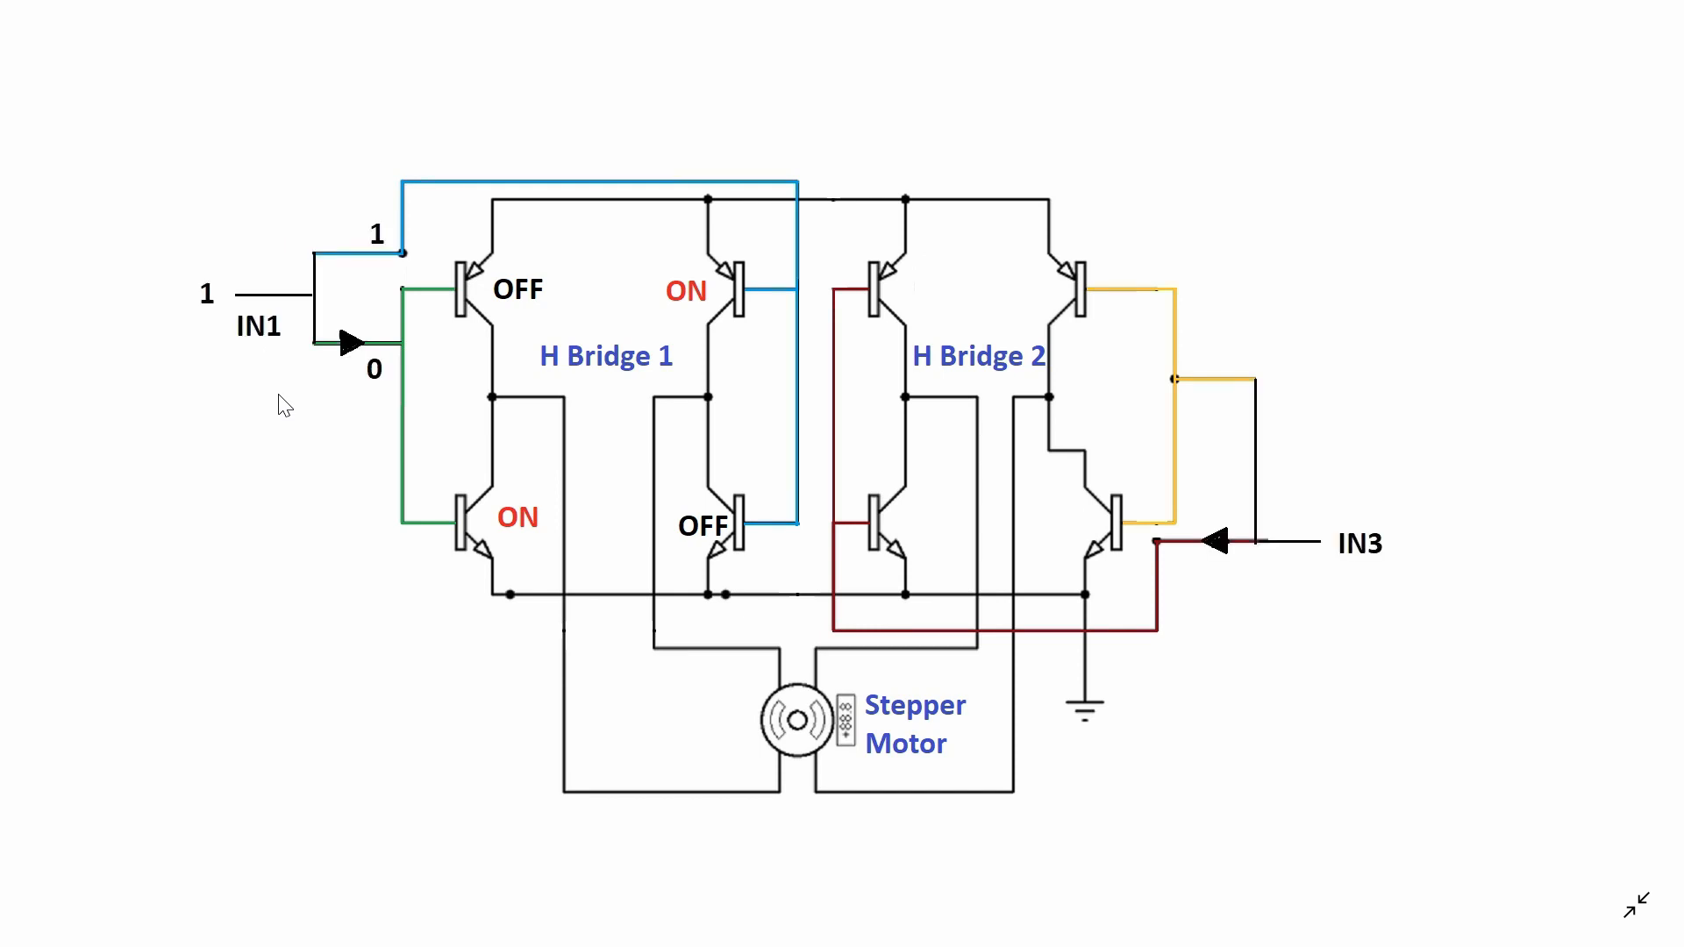
mouse_move(312, 360)
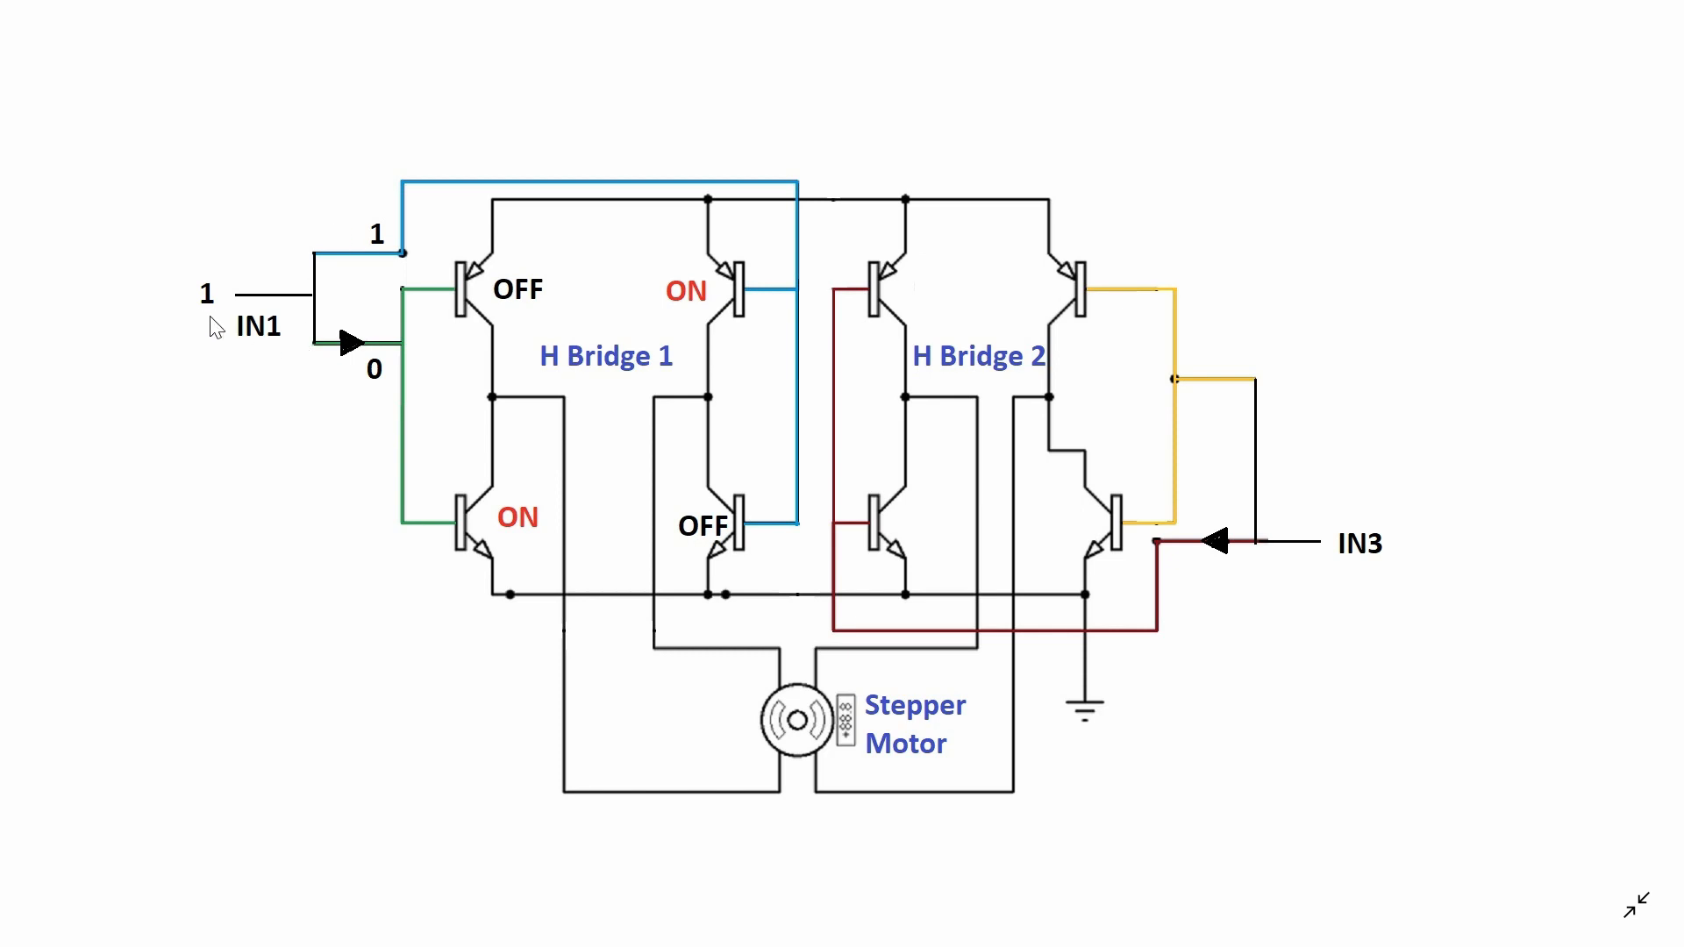
mouse_move(363, 361)
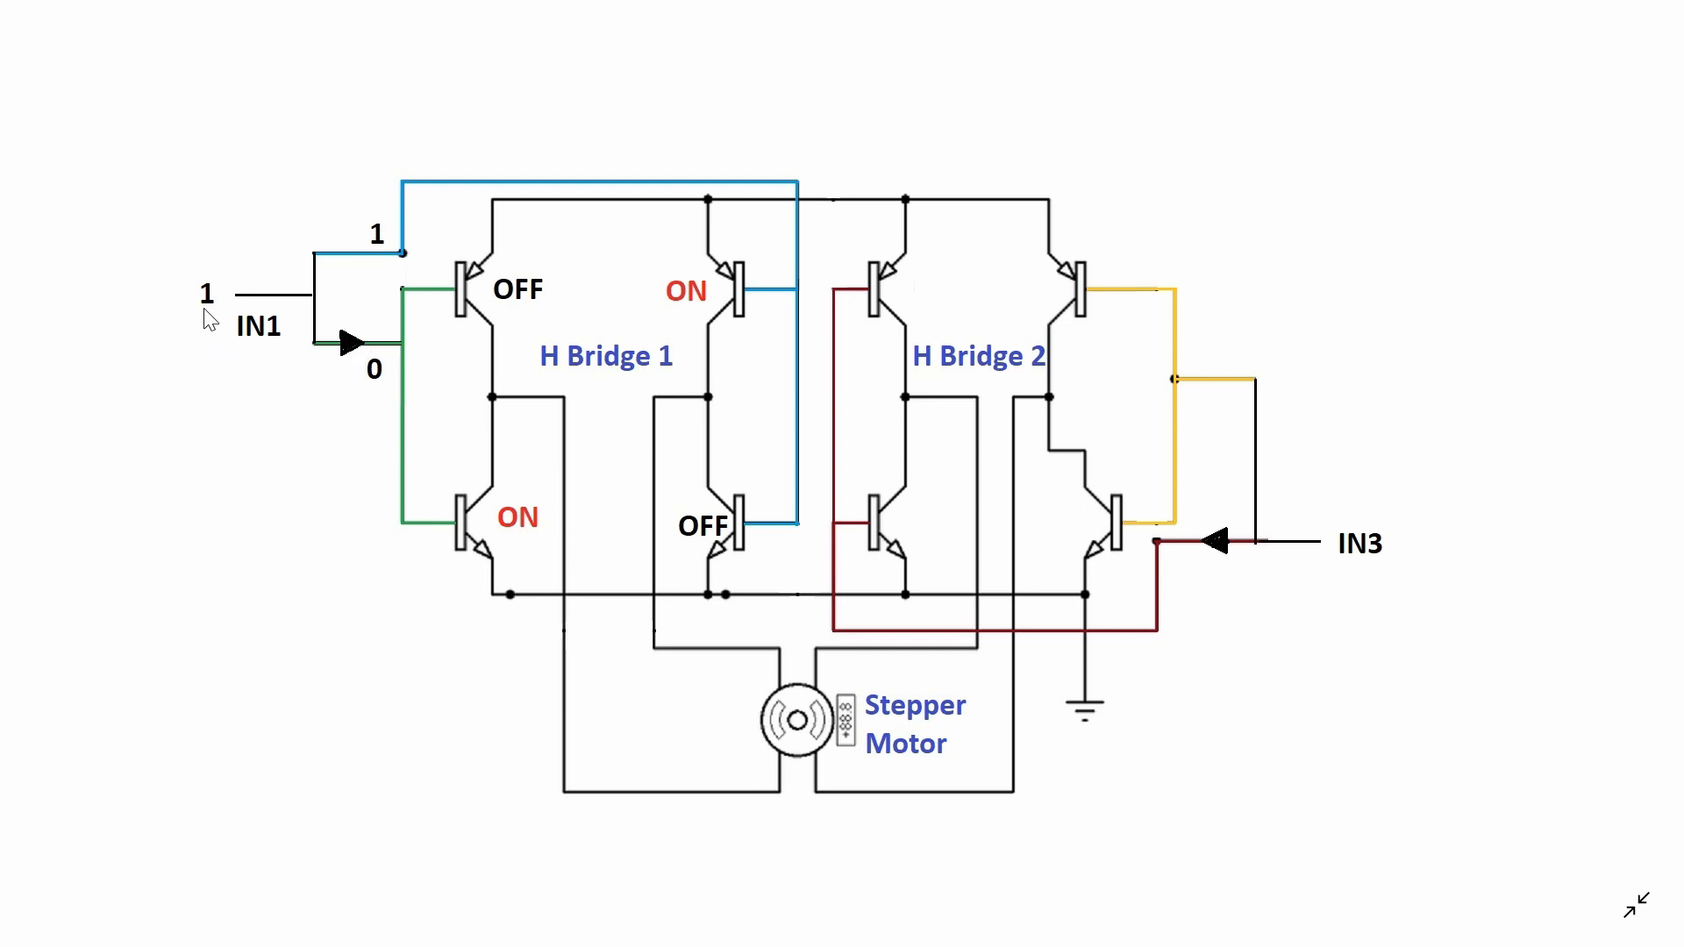
mouse_move(767, 444)
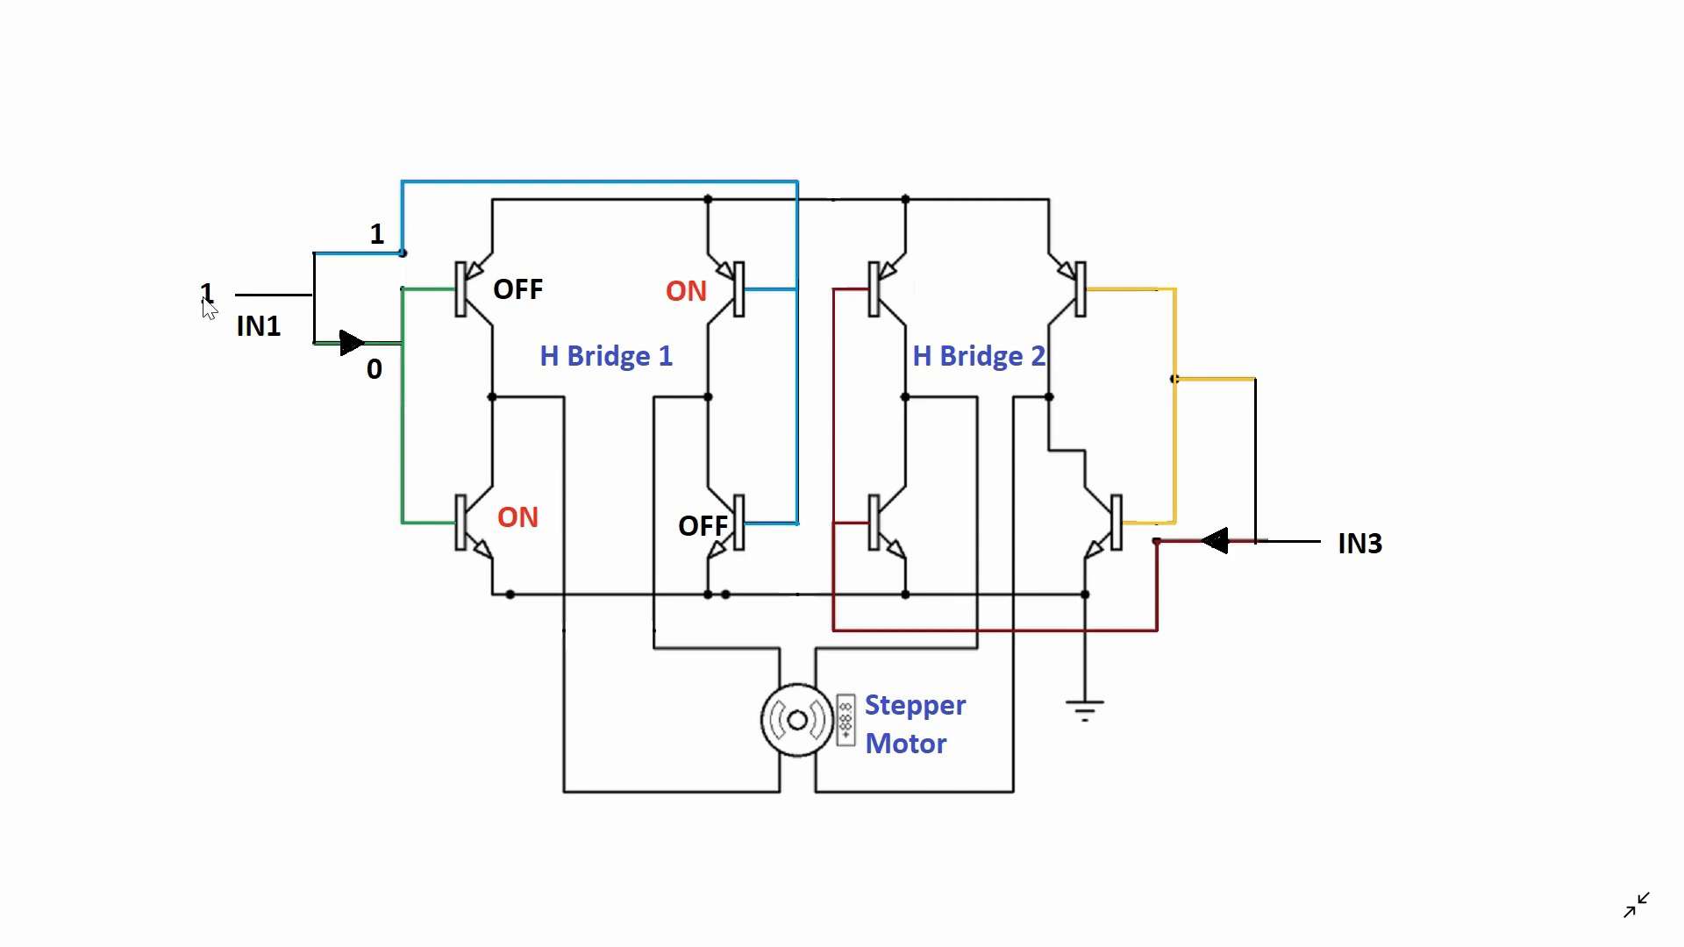
mouse_move(450, 442)
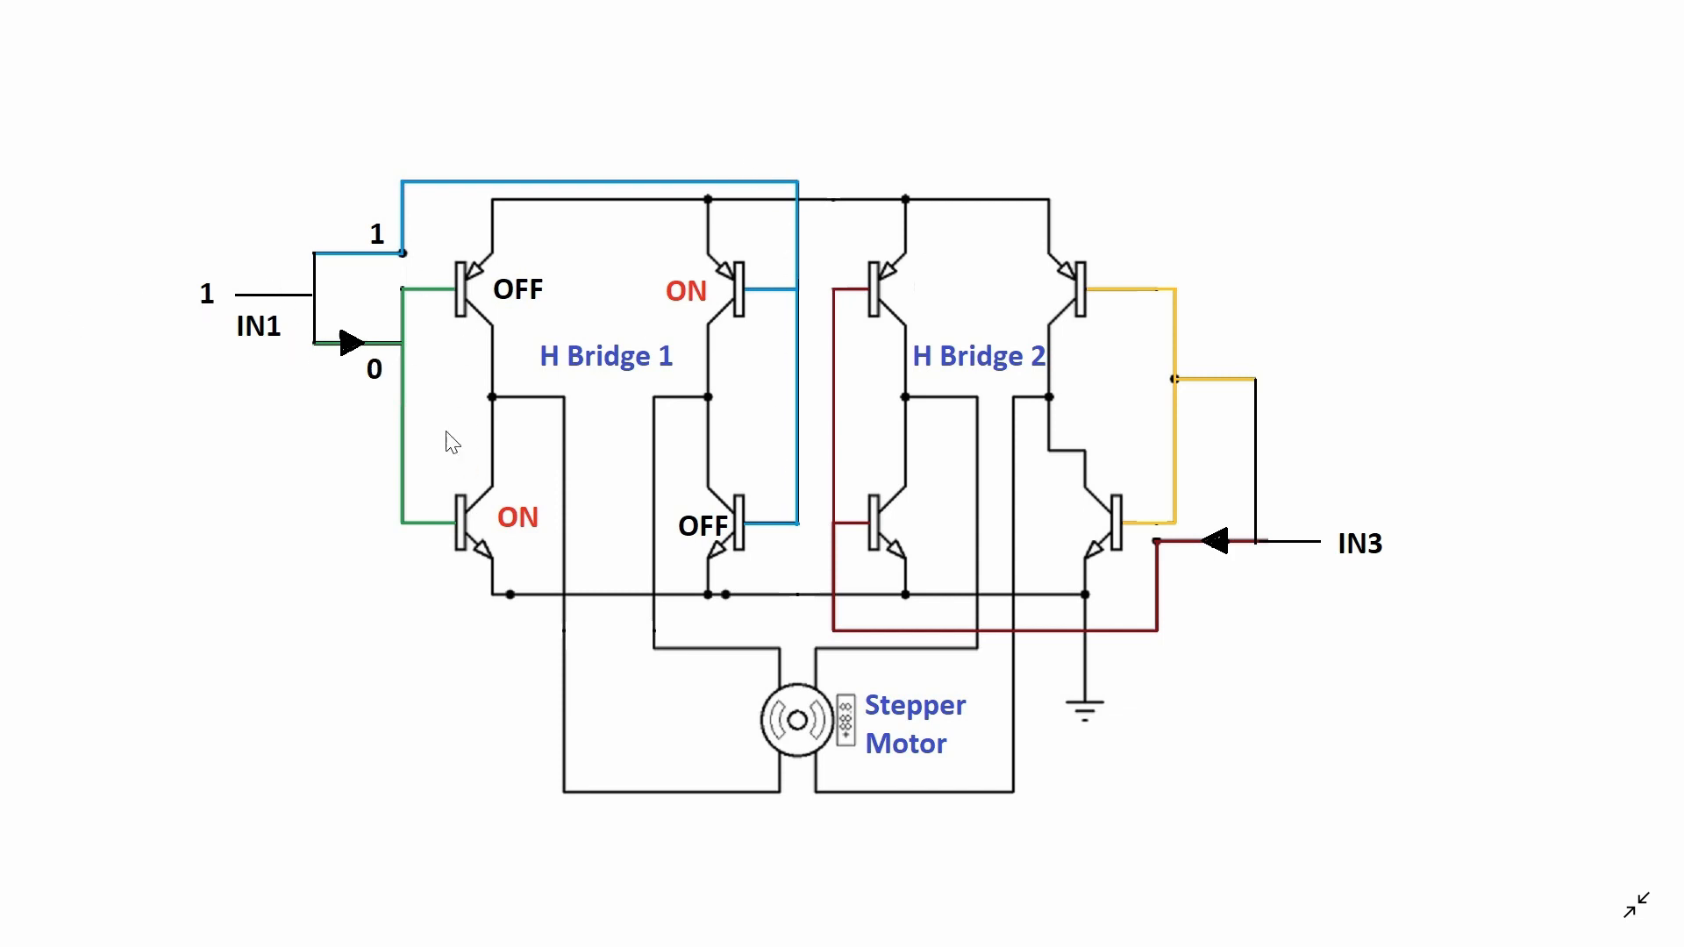
mouse_move(370, 519)
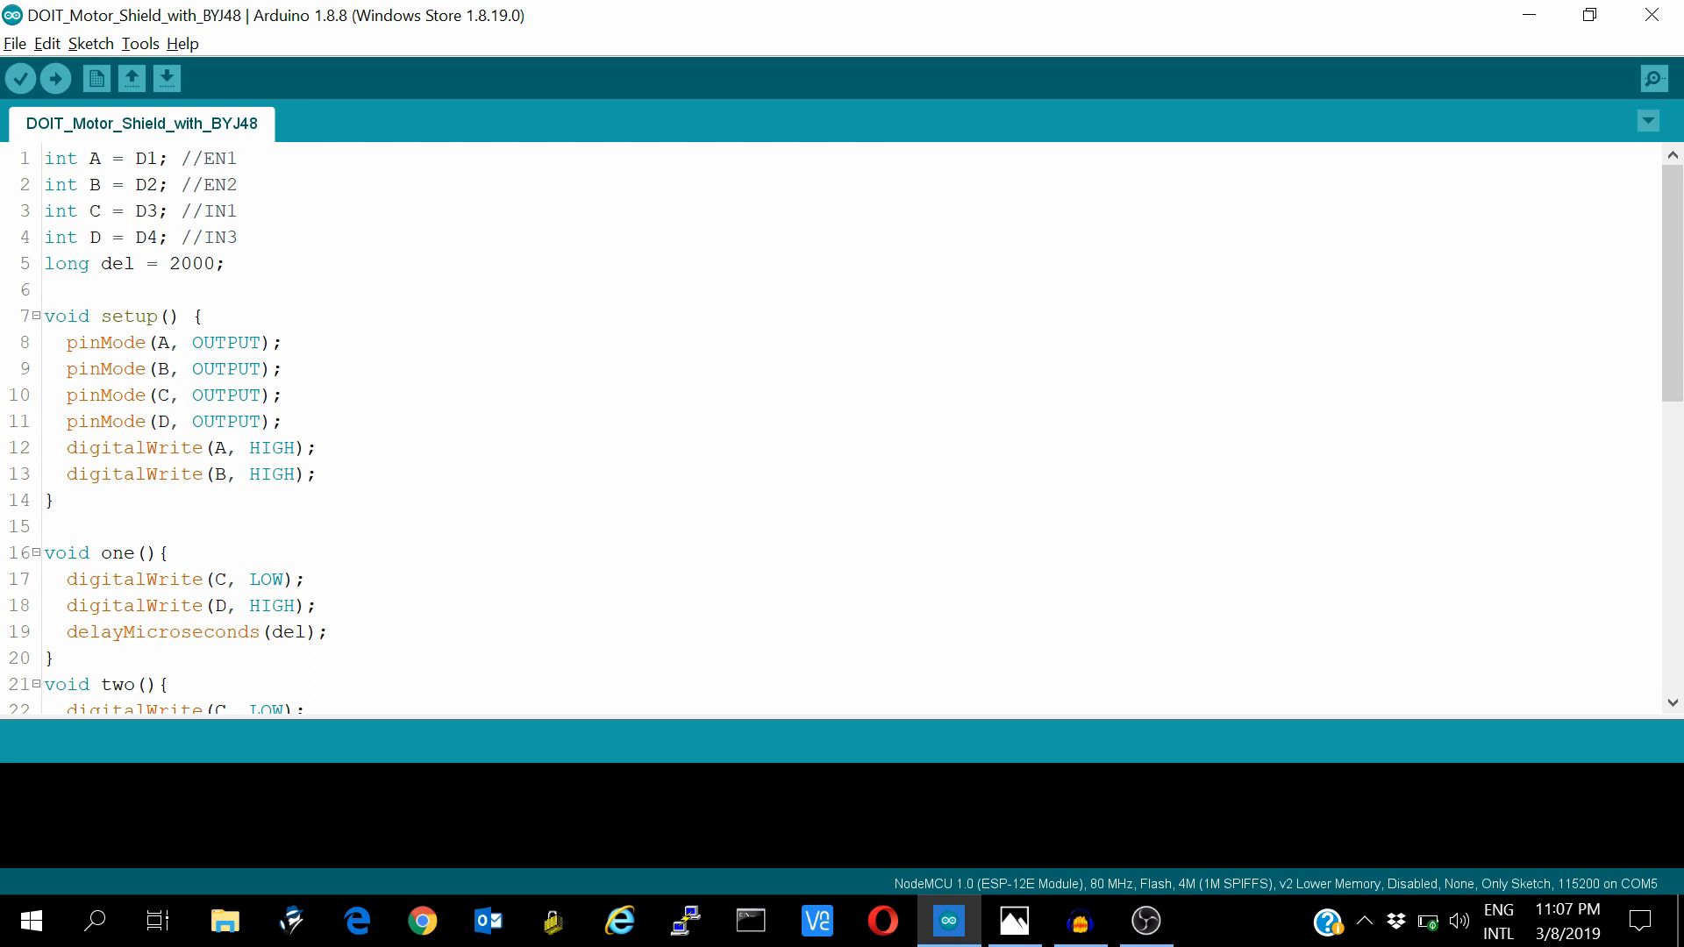
Scroll the DOIT_Motor_Shield_with_BYJ48 sketch past step functions one to four down to loop() calling them 500 times.
left_click_drag(47, 158, 238, 184)
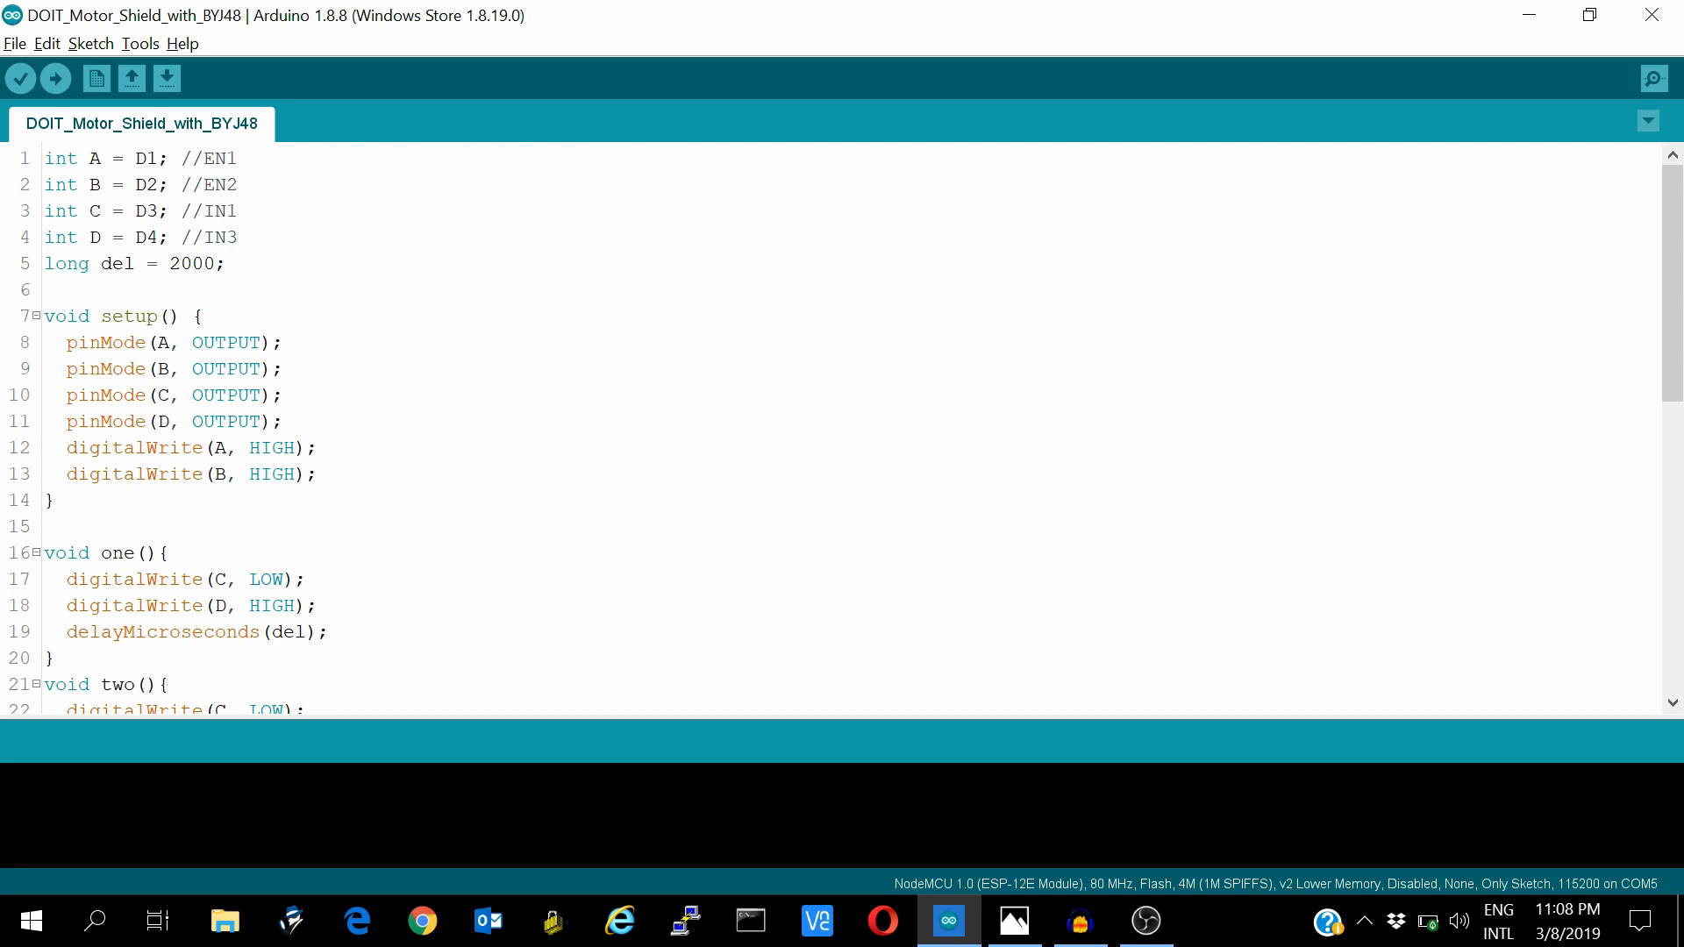
scroll("down", 3)
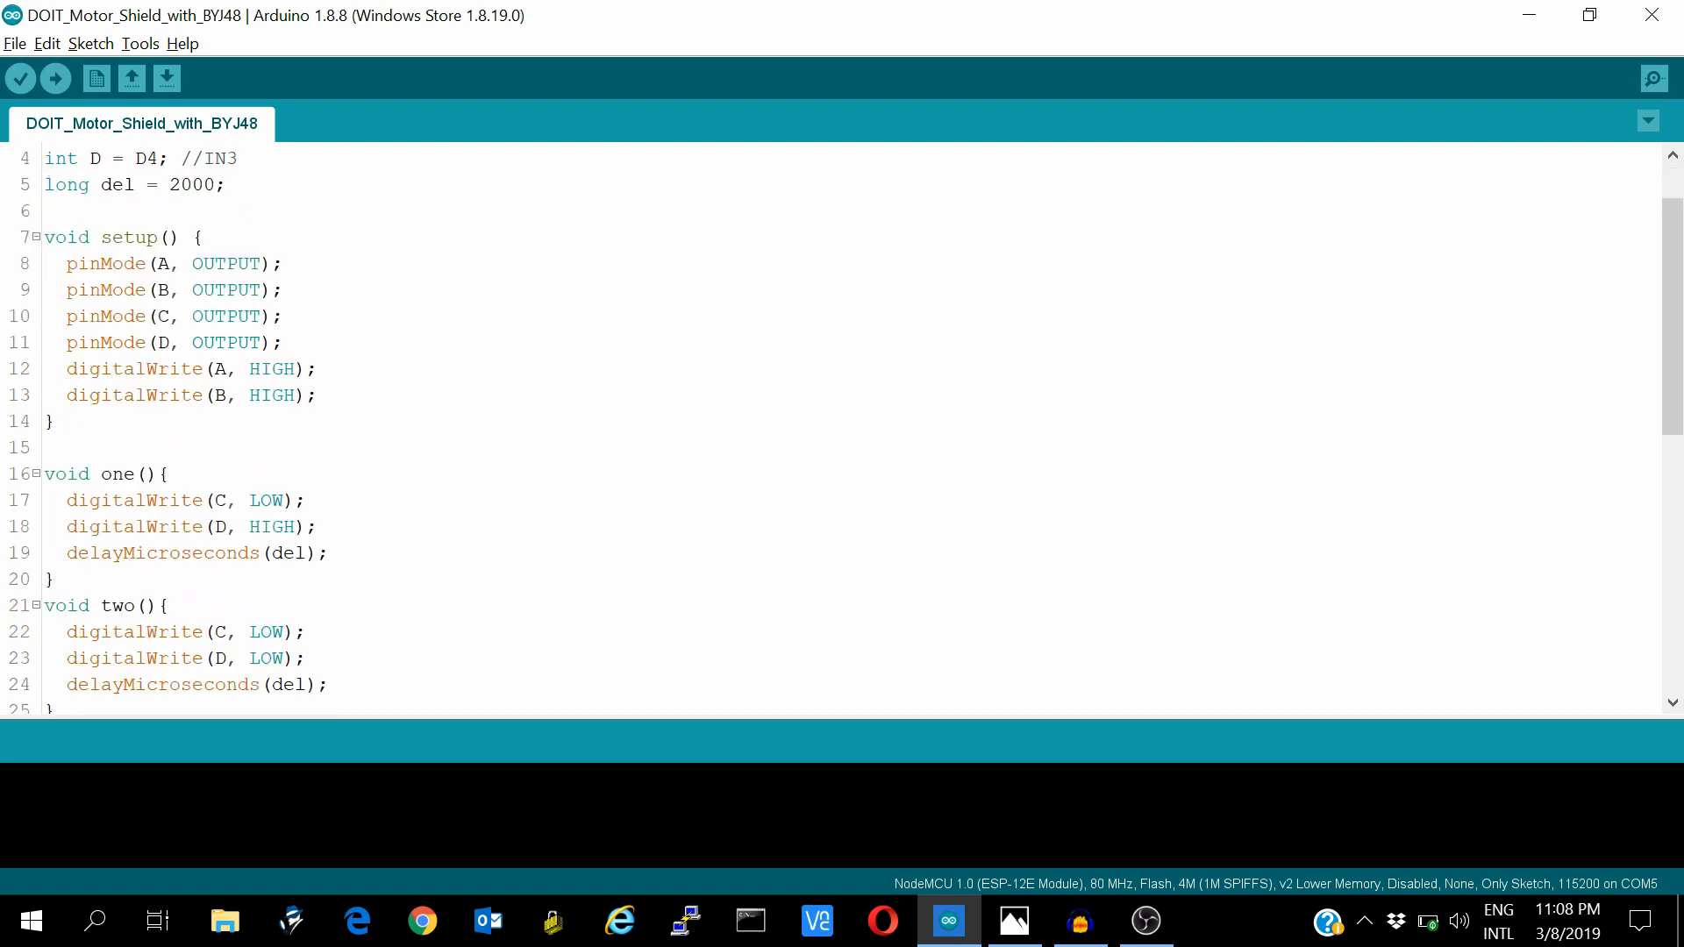
scroll("down", 3)
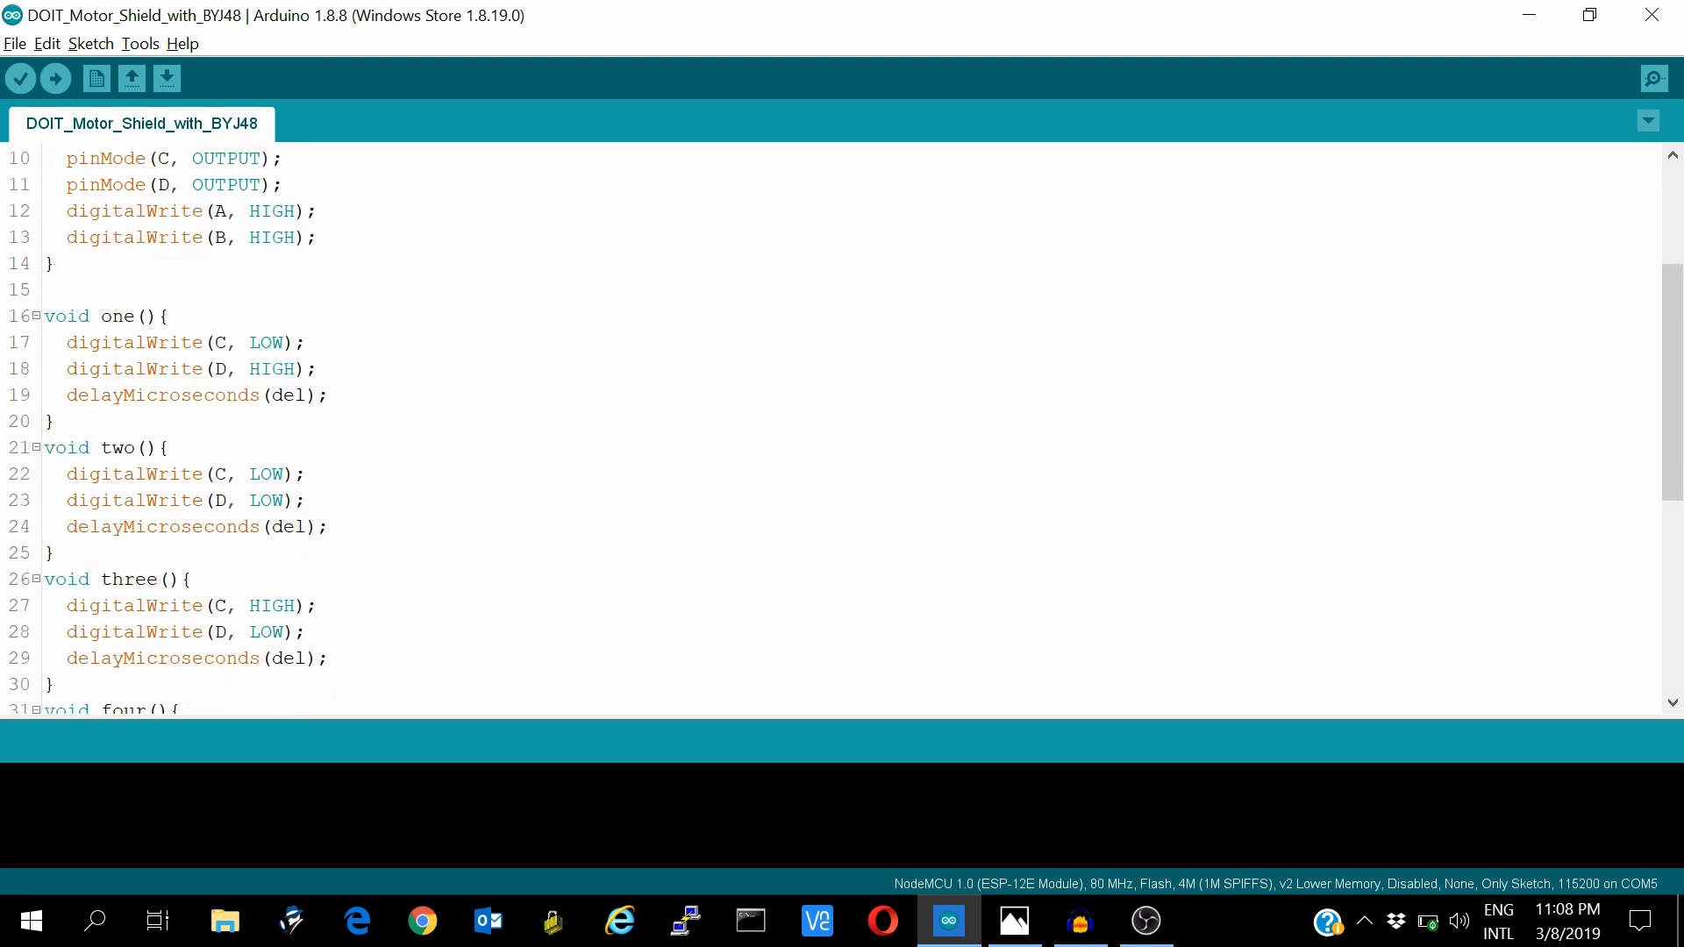
scroll("down", 3)
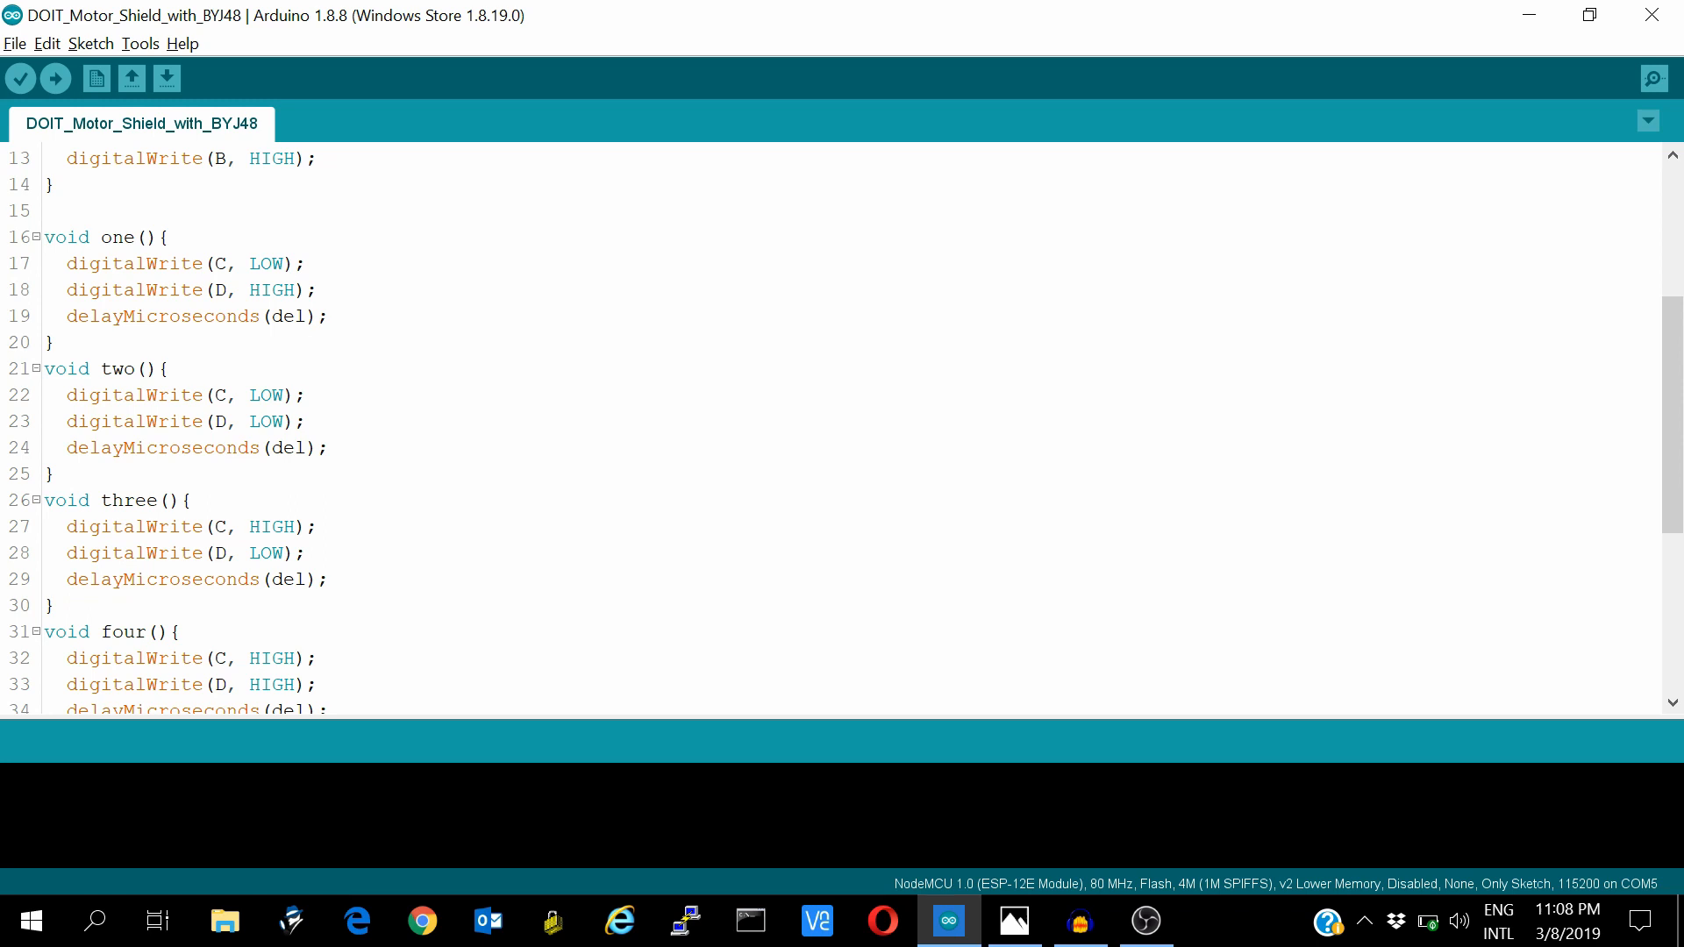
scroll("down", 3)
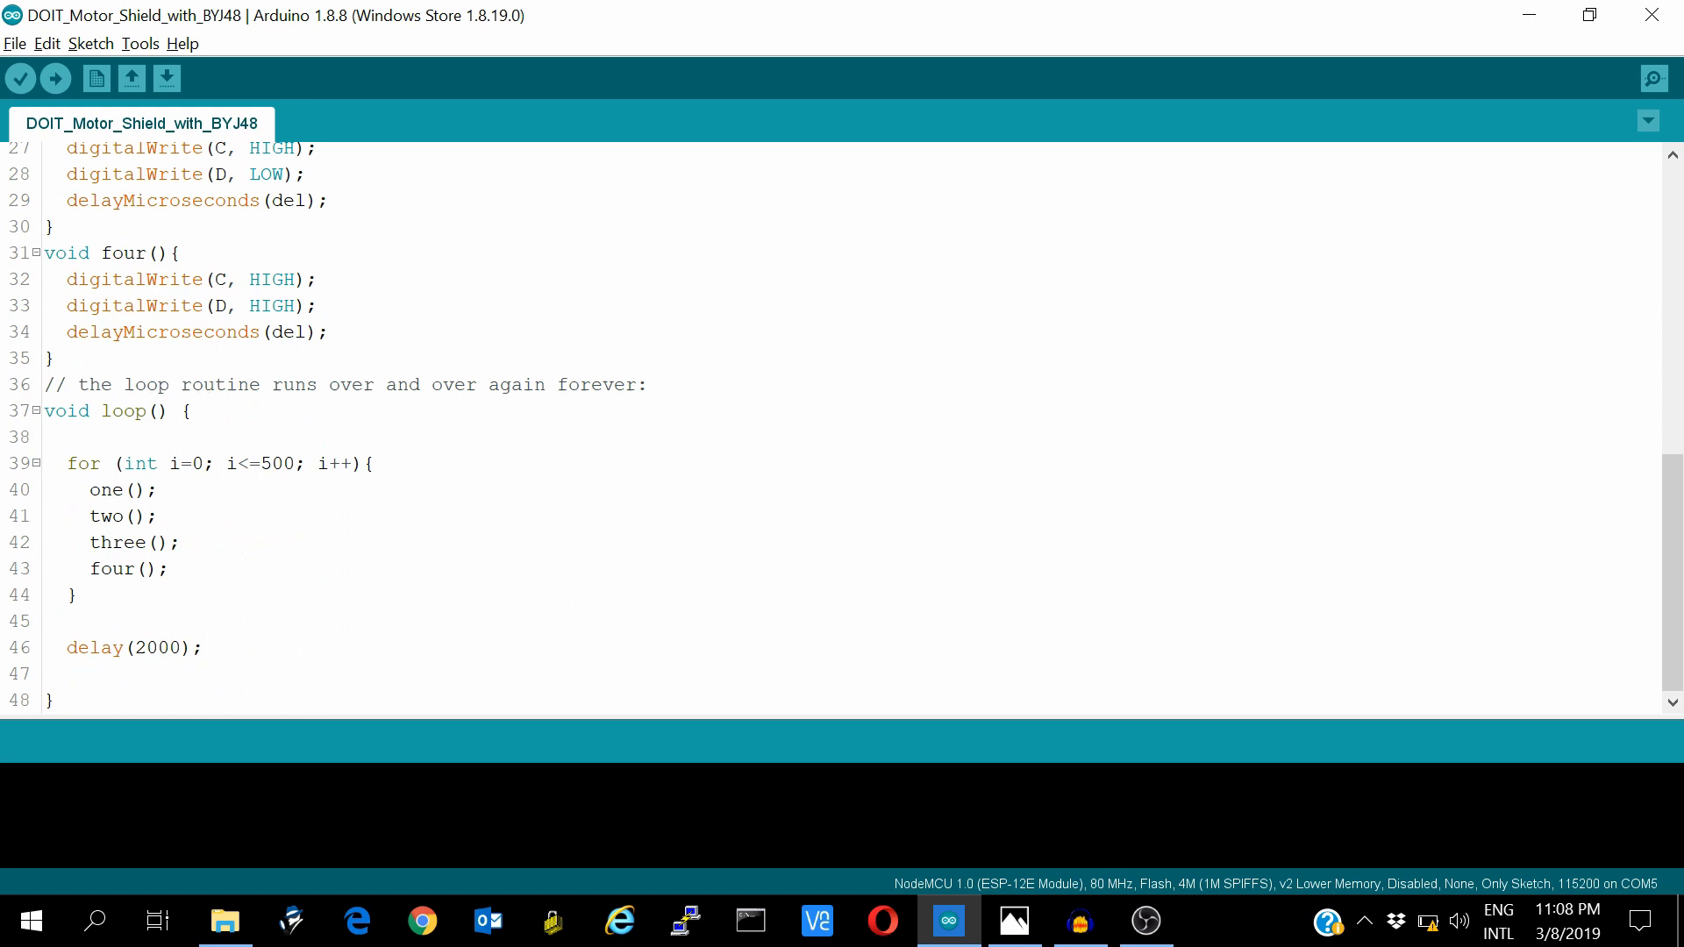